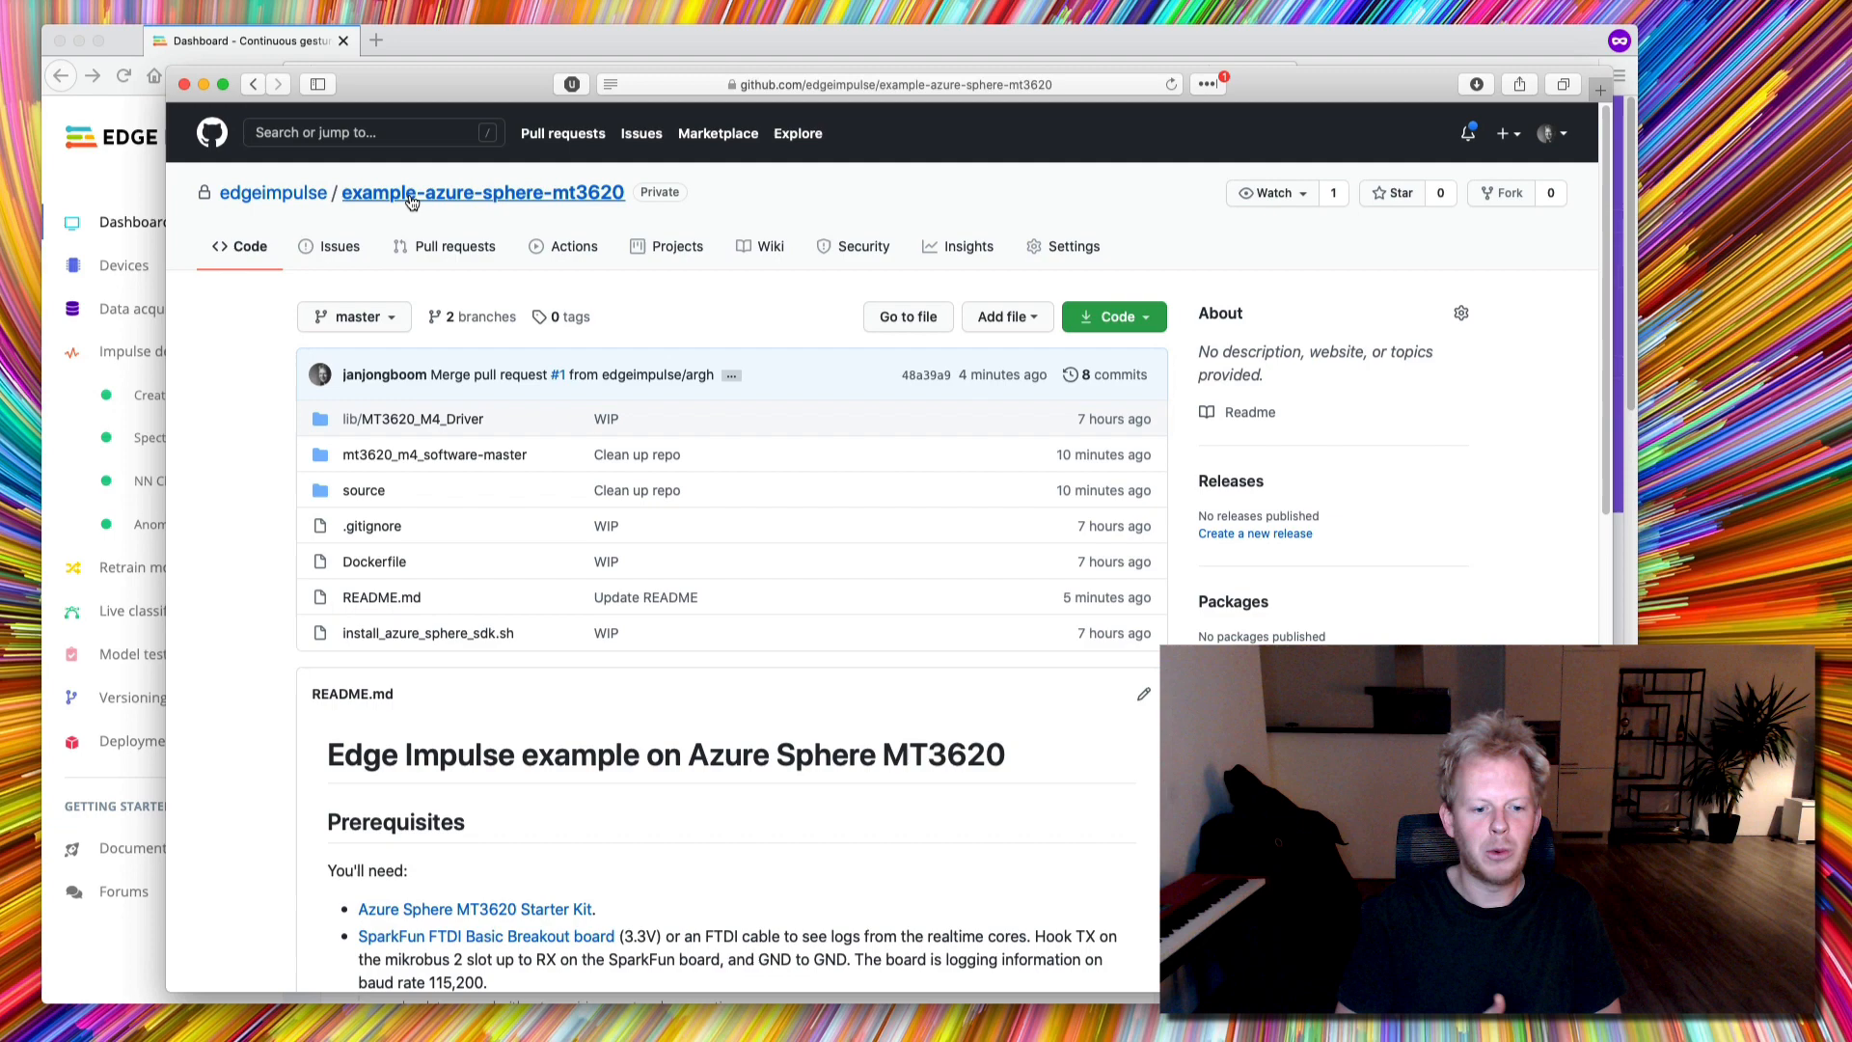
Step: Browse the example-azure-sphere-mt3620 README and enter the repository's source folder
scroll(down, 3)
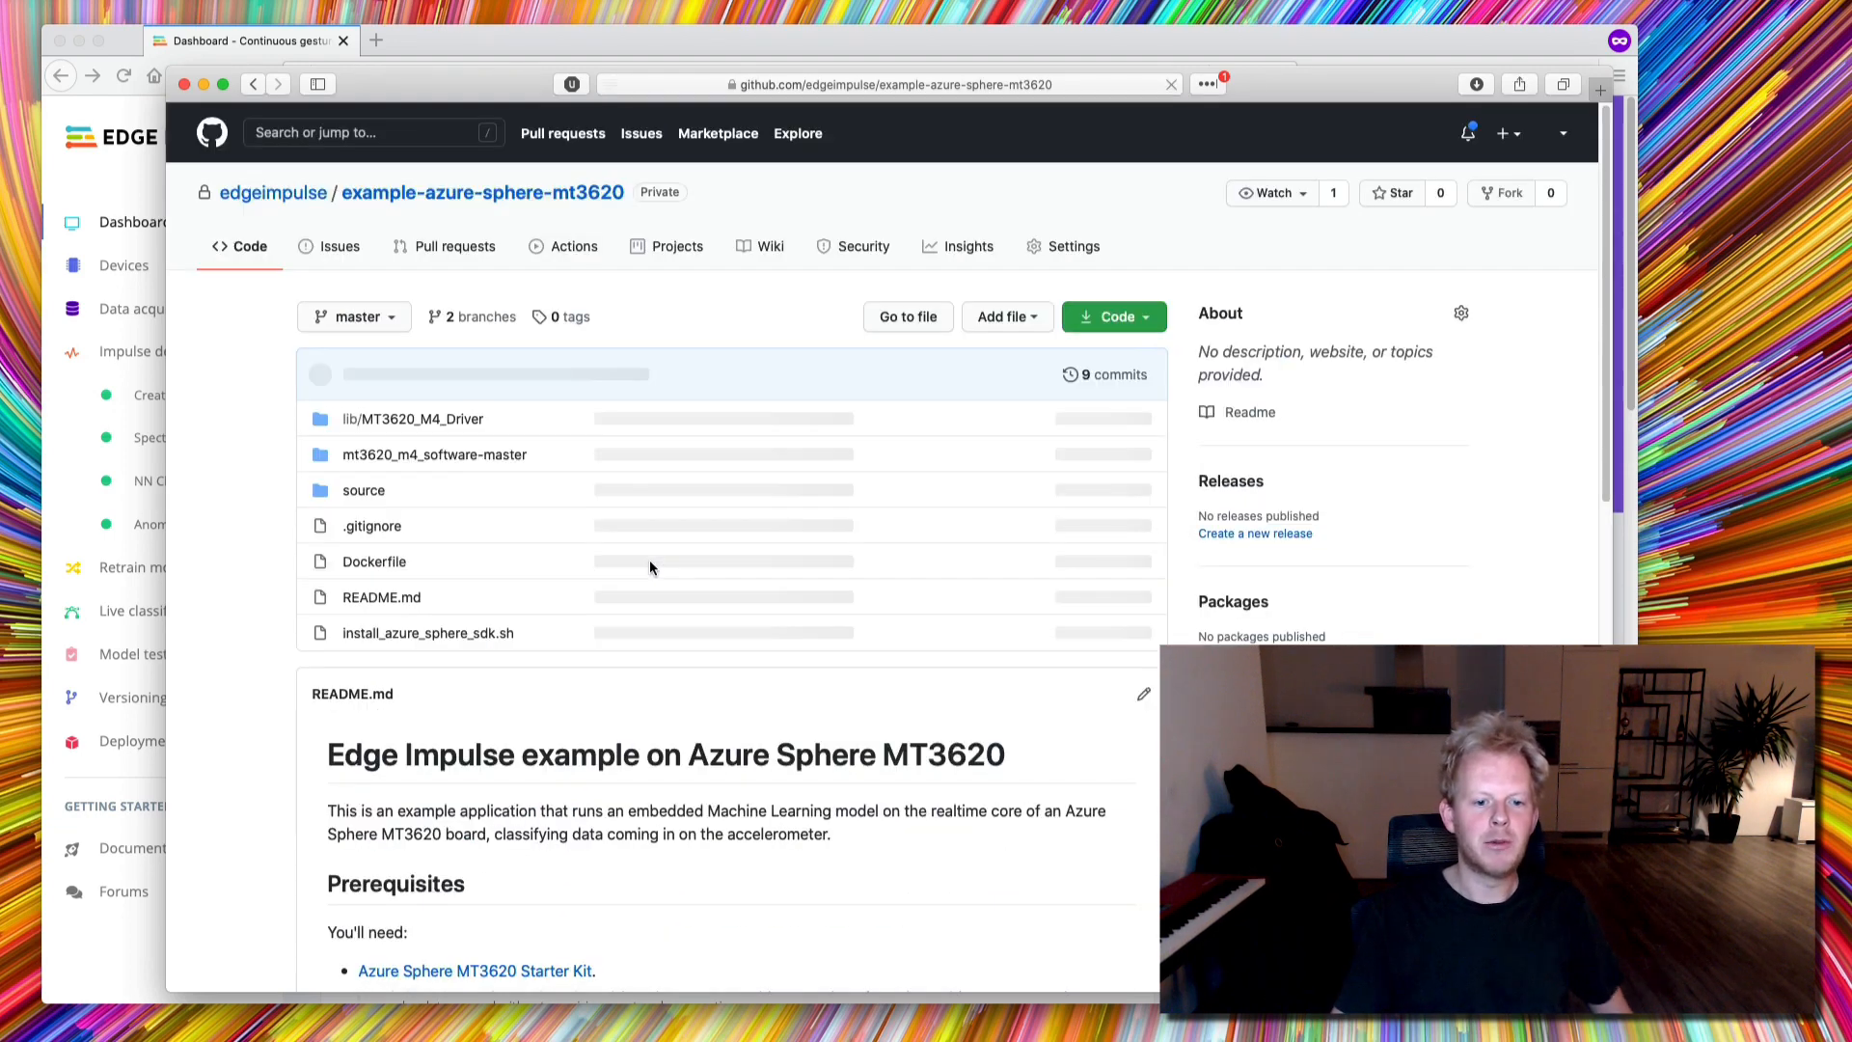
scroll(down, 3)
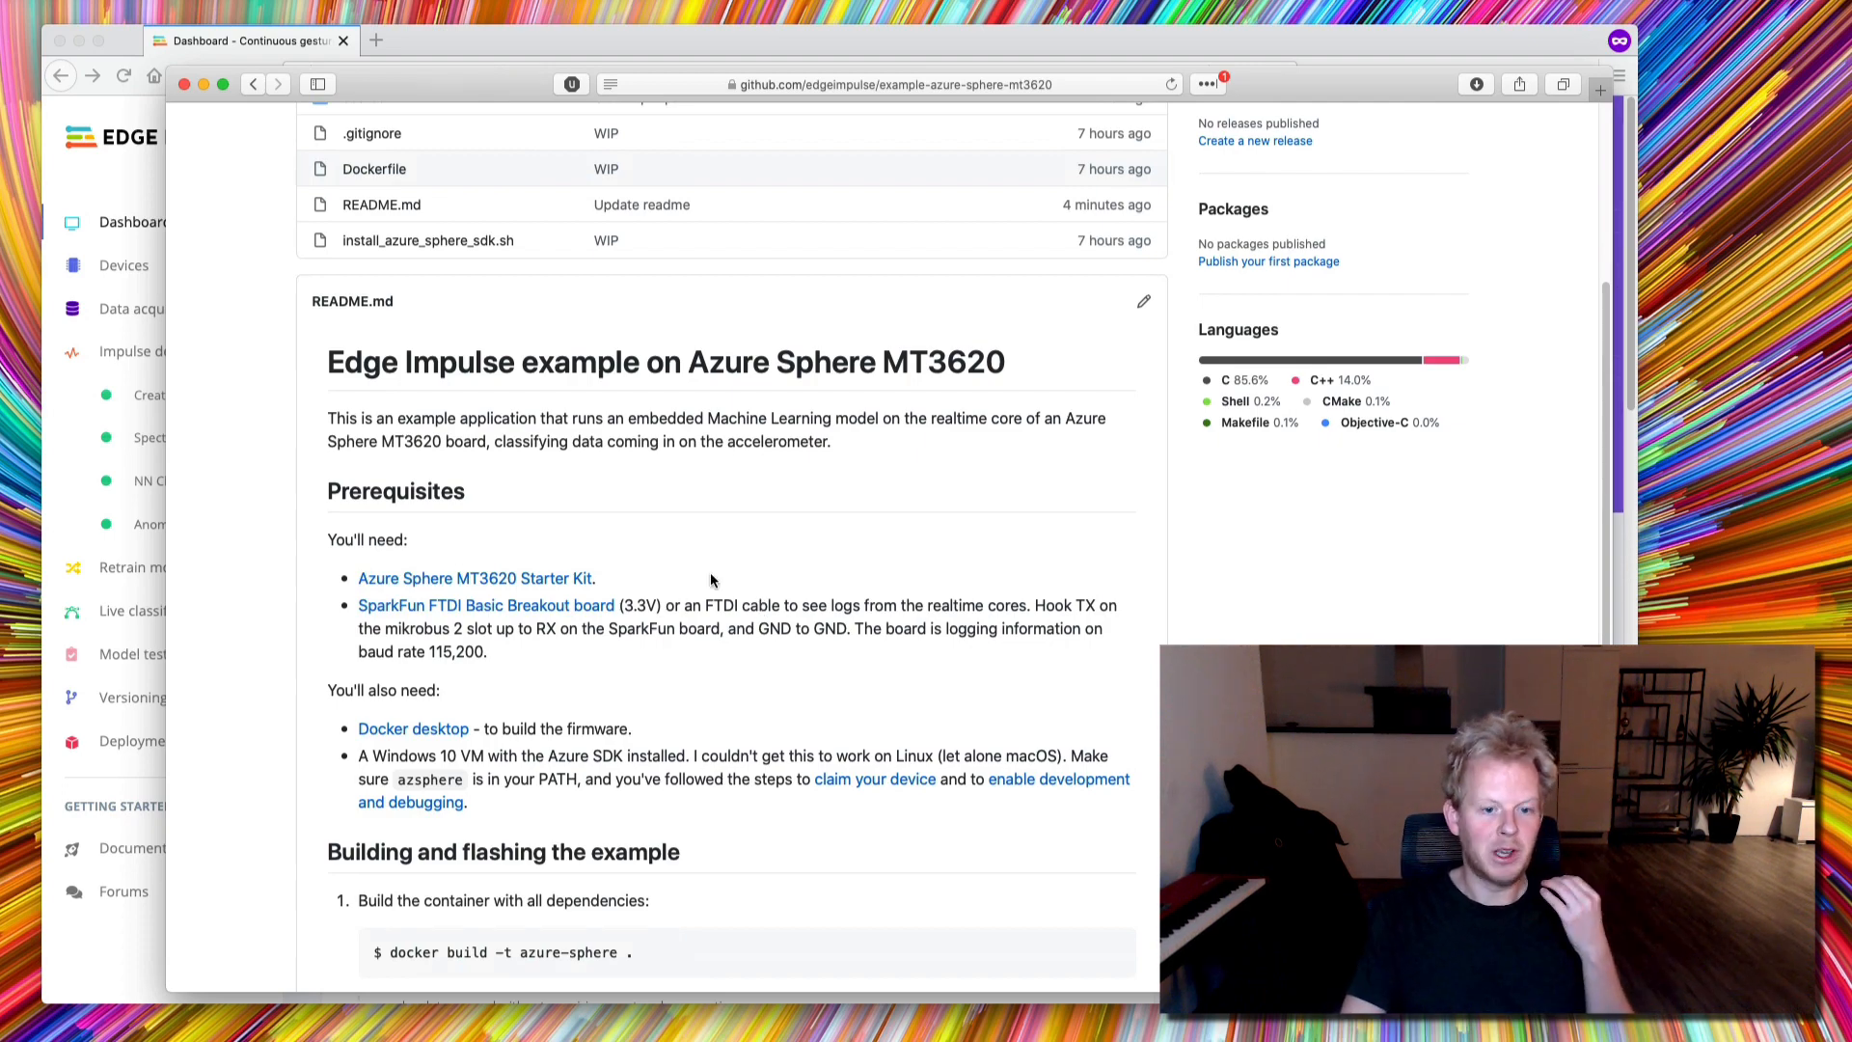
scroll(up, 3)
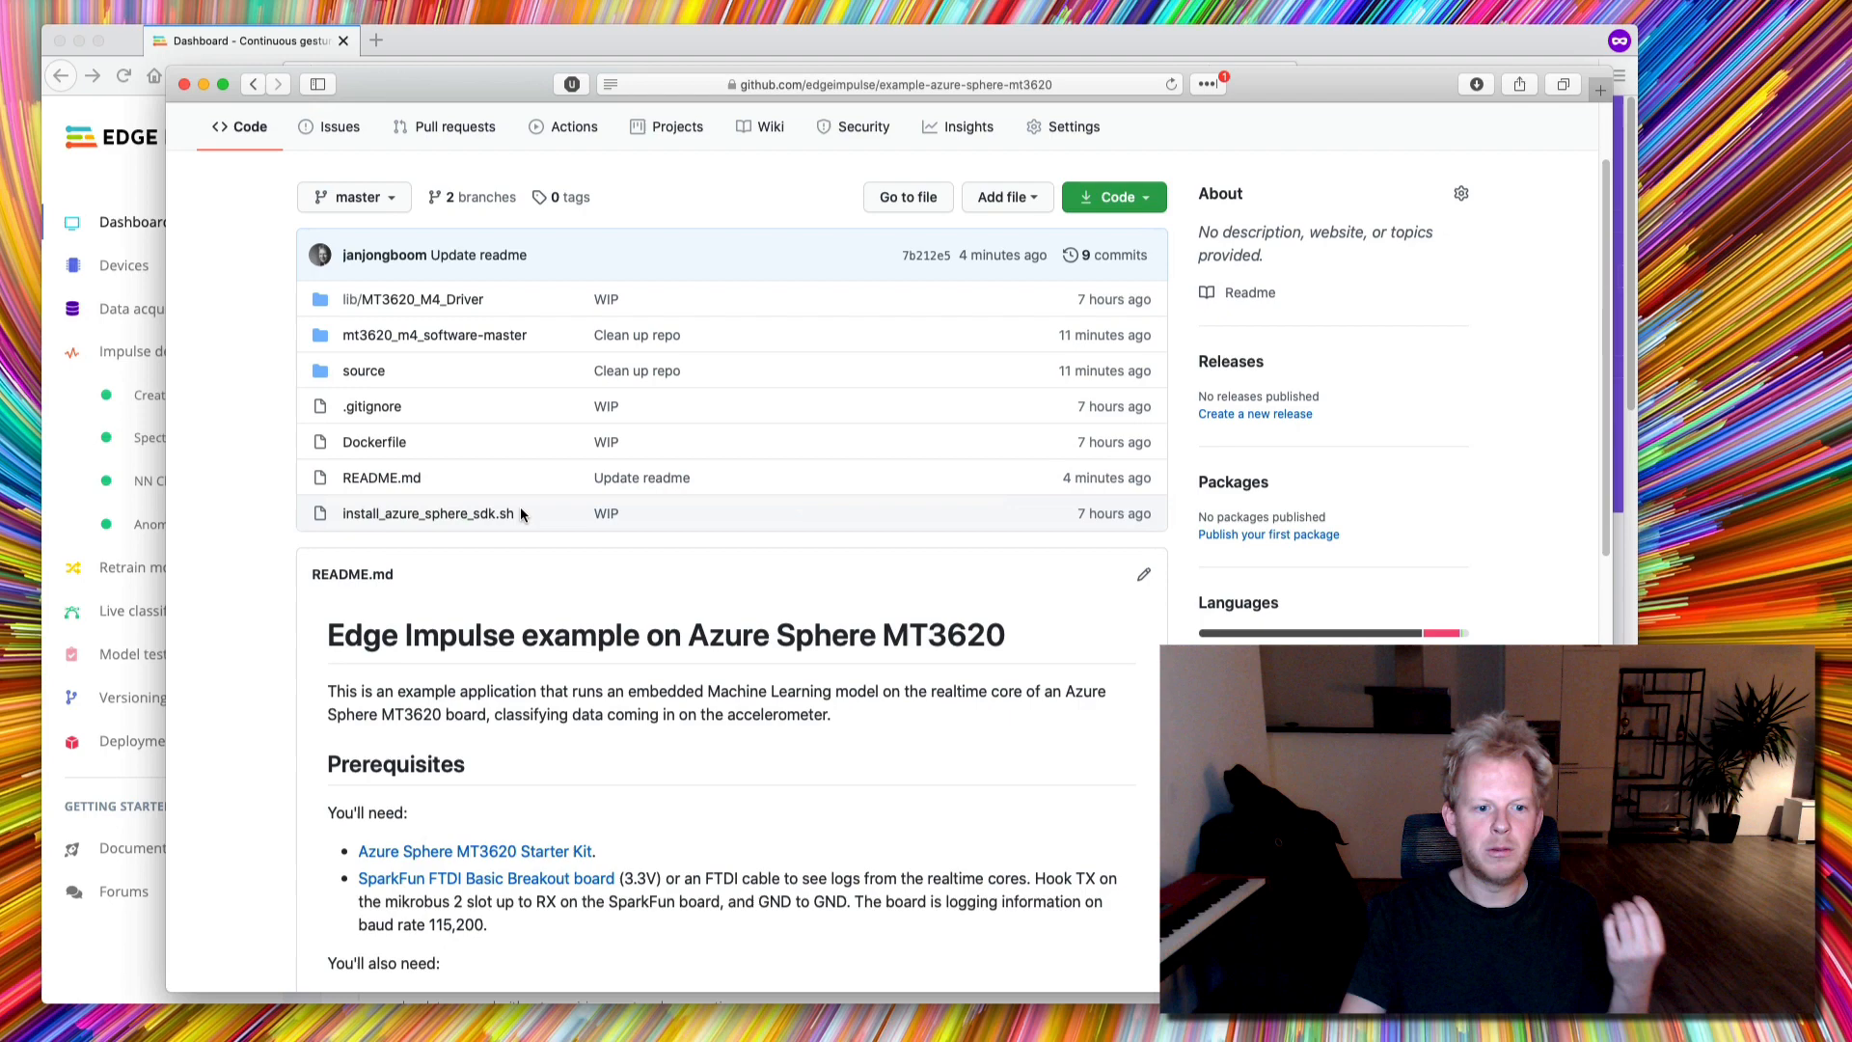
click(363, 369)
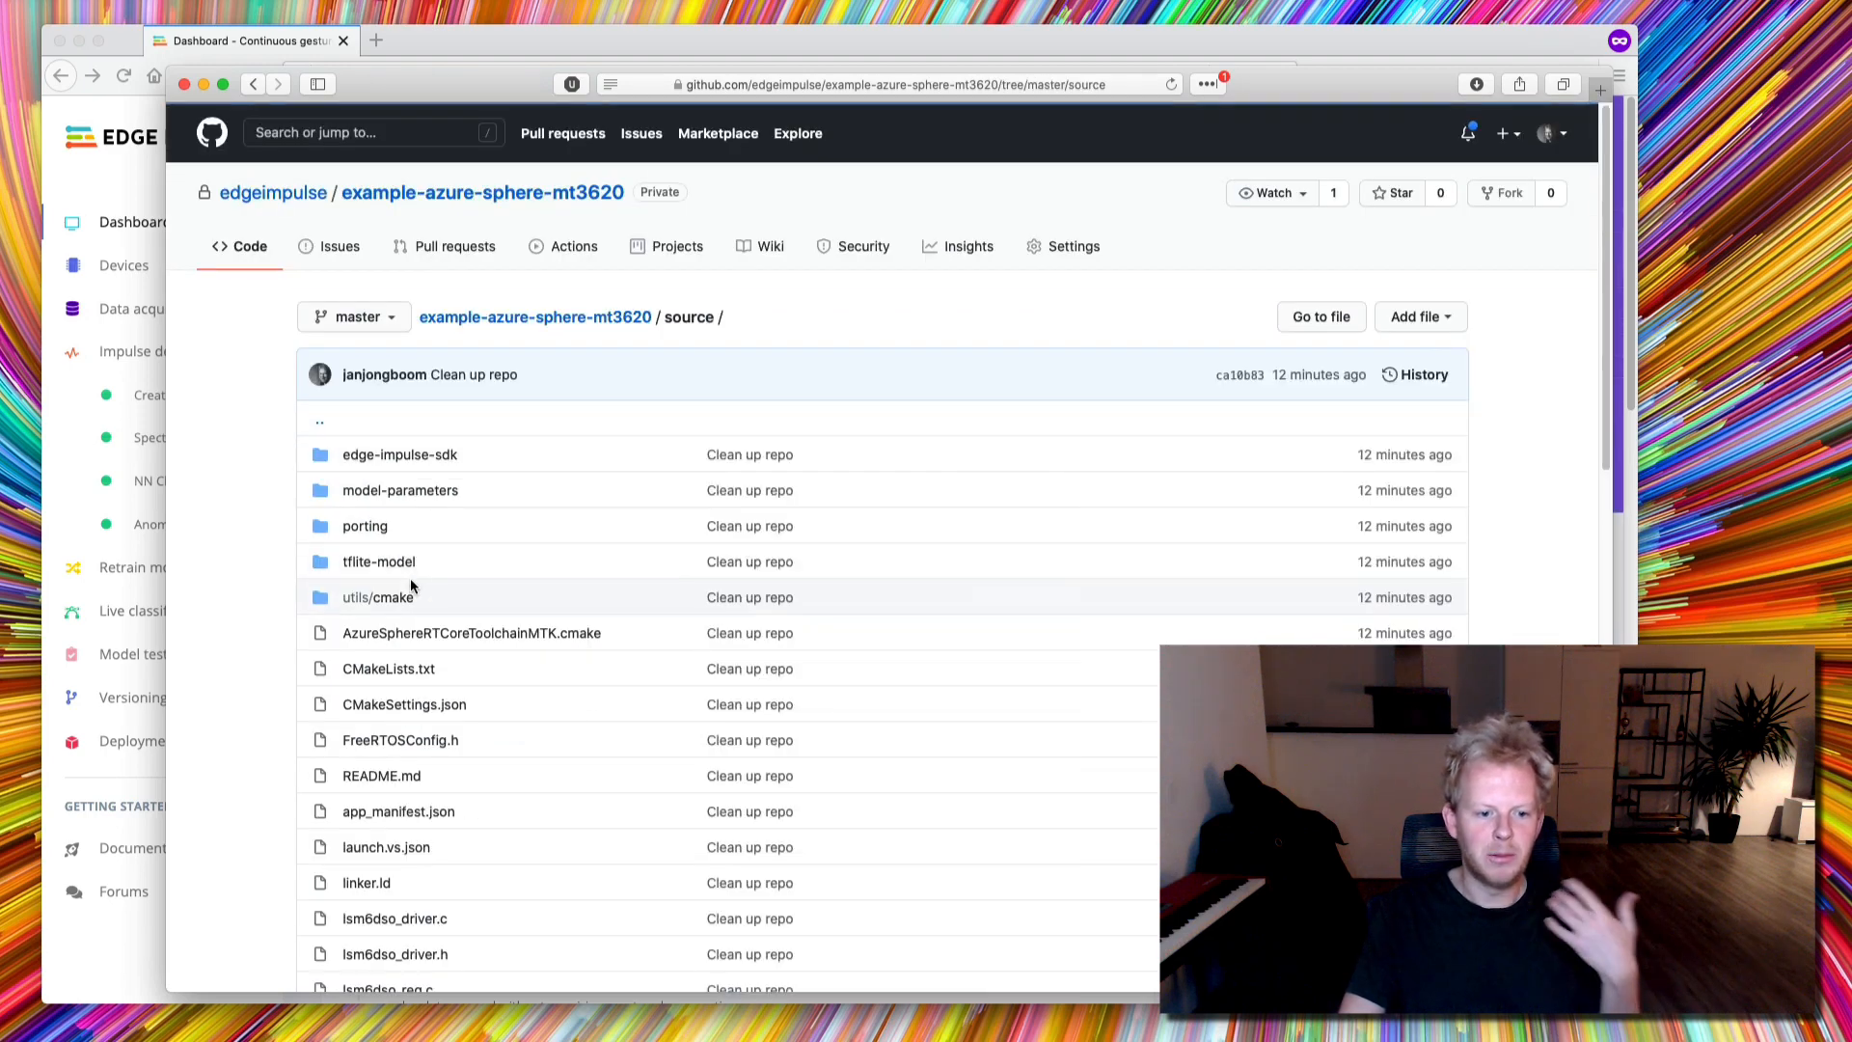
mouse_move(378, 561)
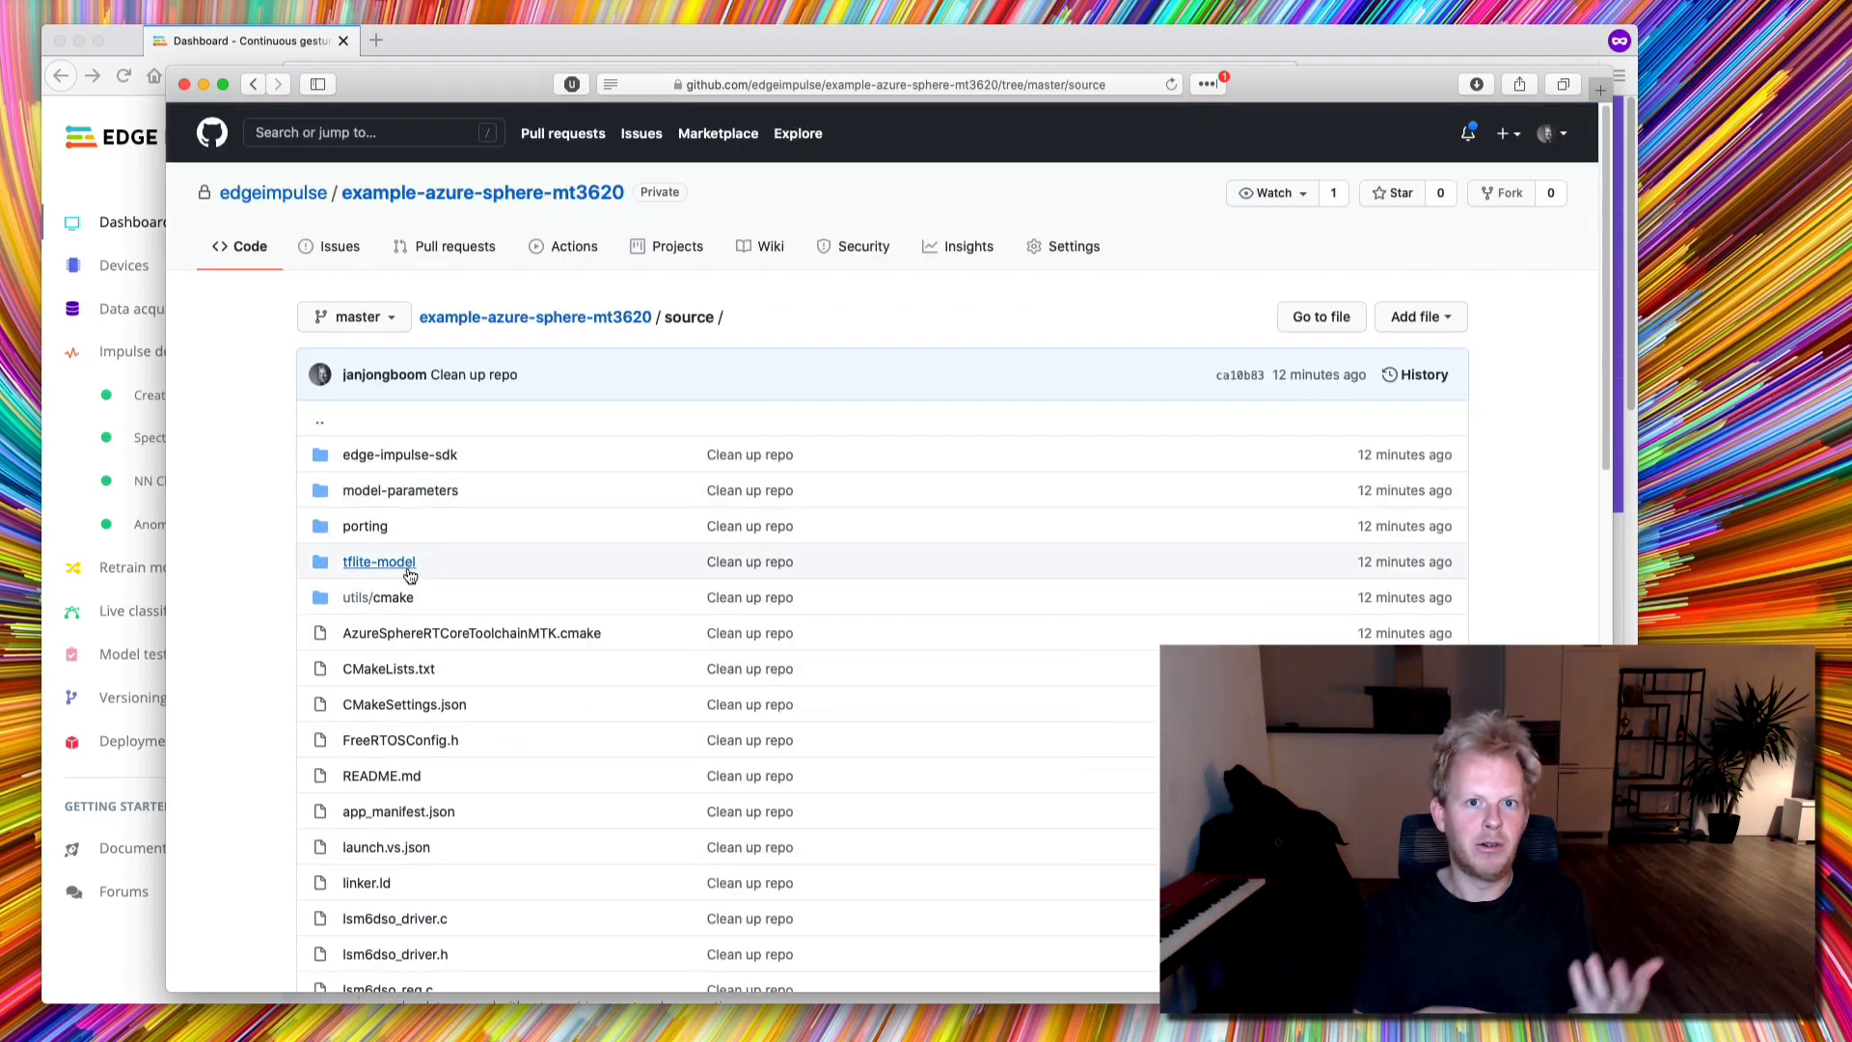
mouse_move(378, 561)
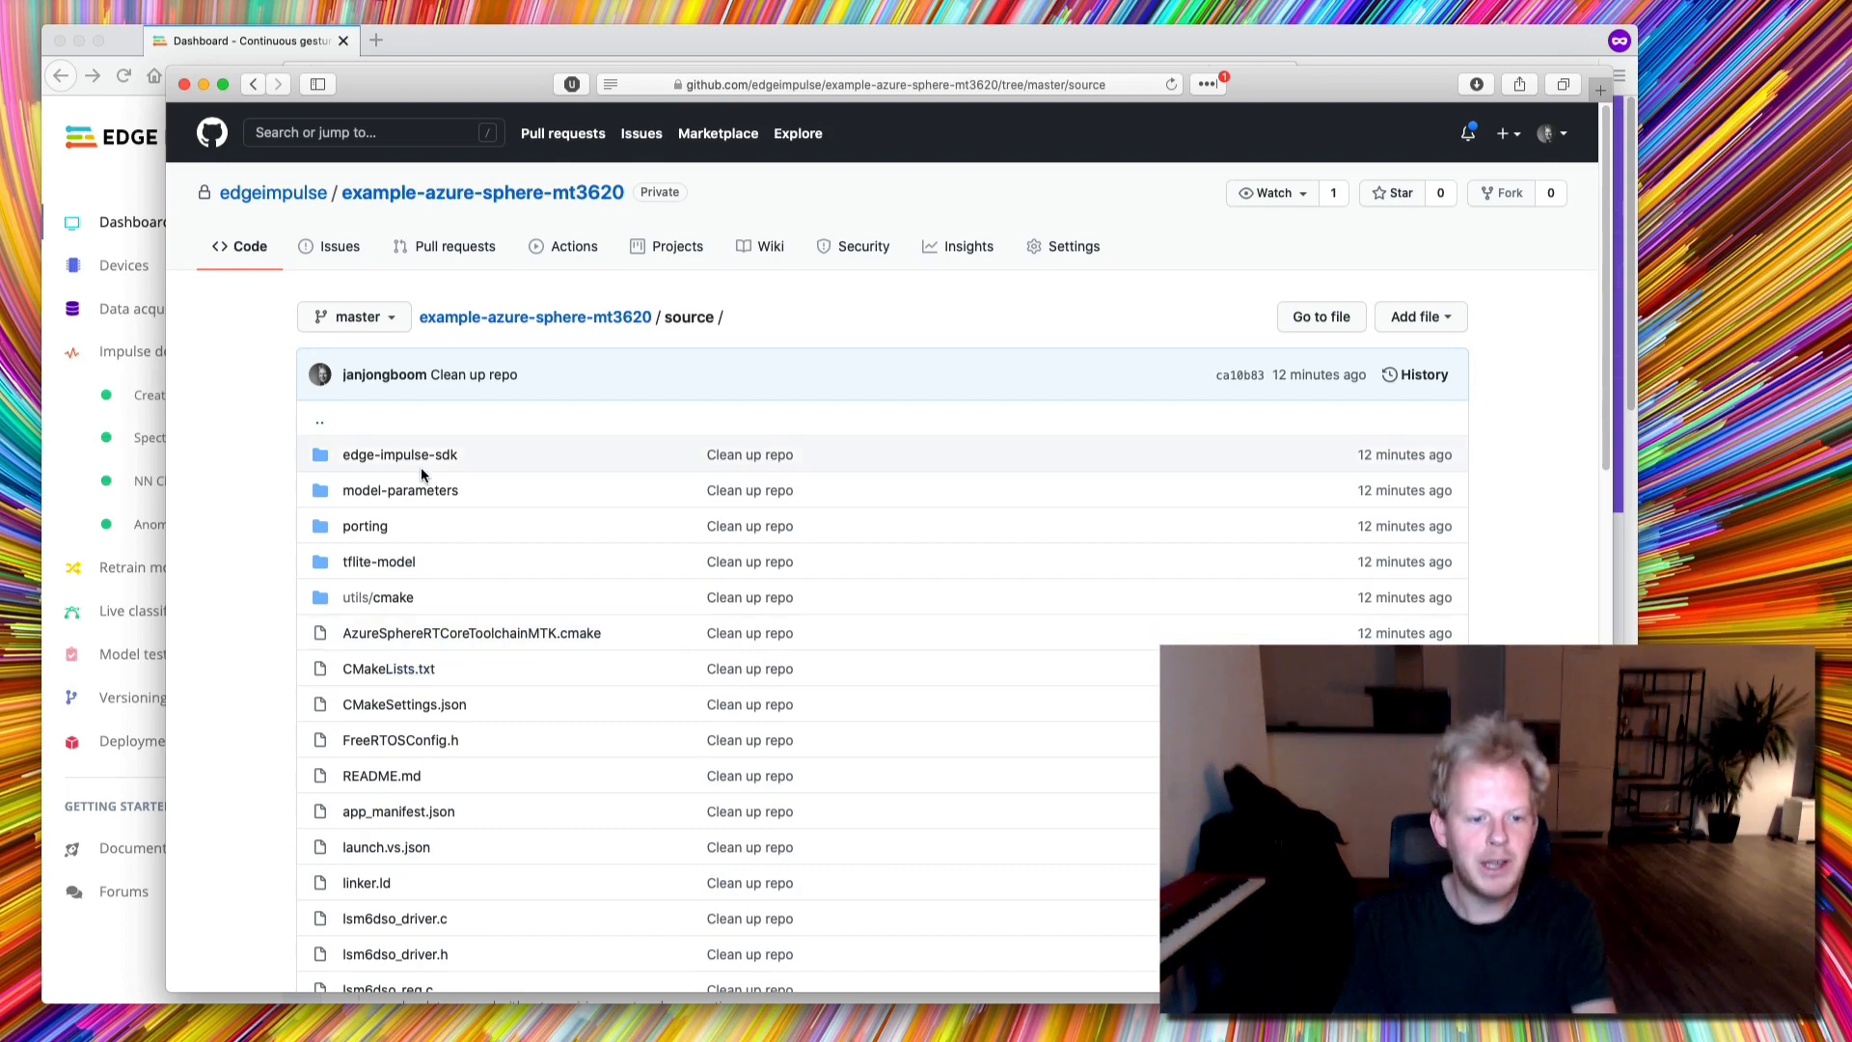
mouse_move(391, 512)
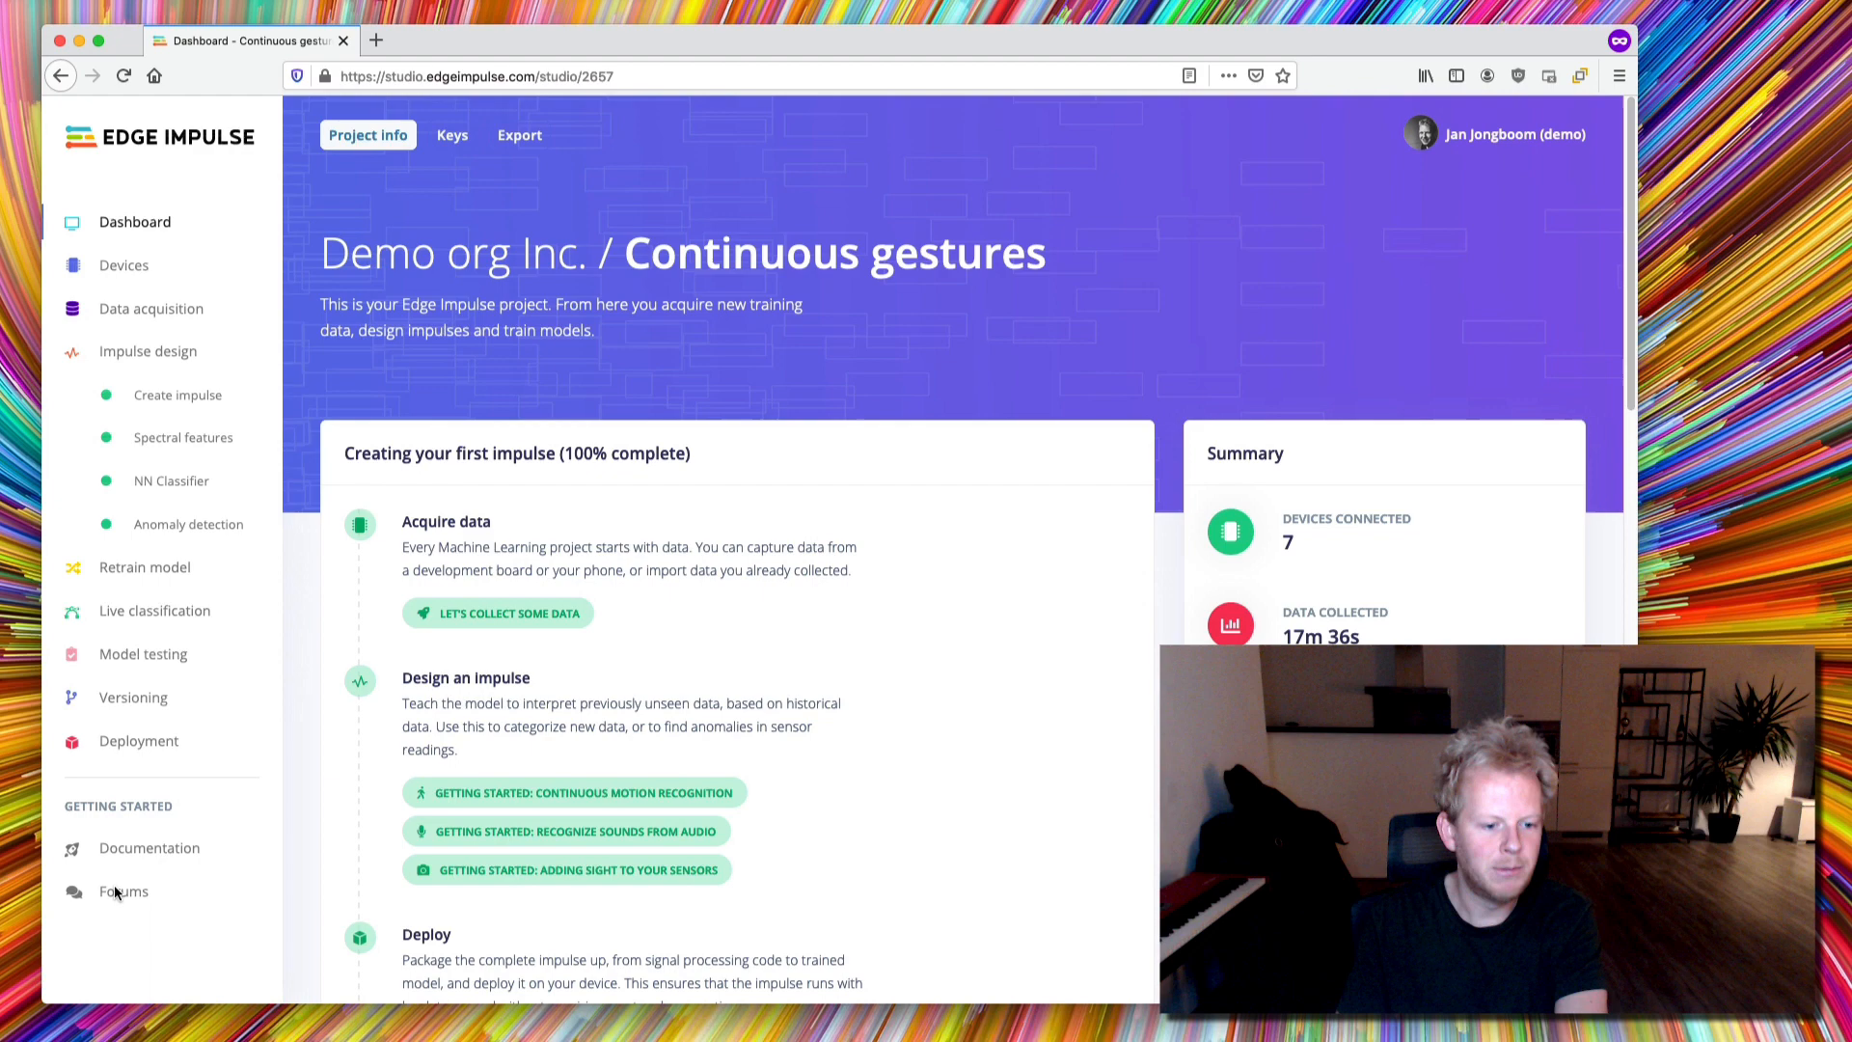
Step: Start a quantized C++ library build of the Continuous gestures impulse from the Deployment page
click(138, 741)
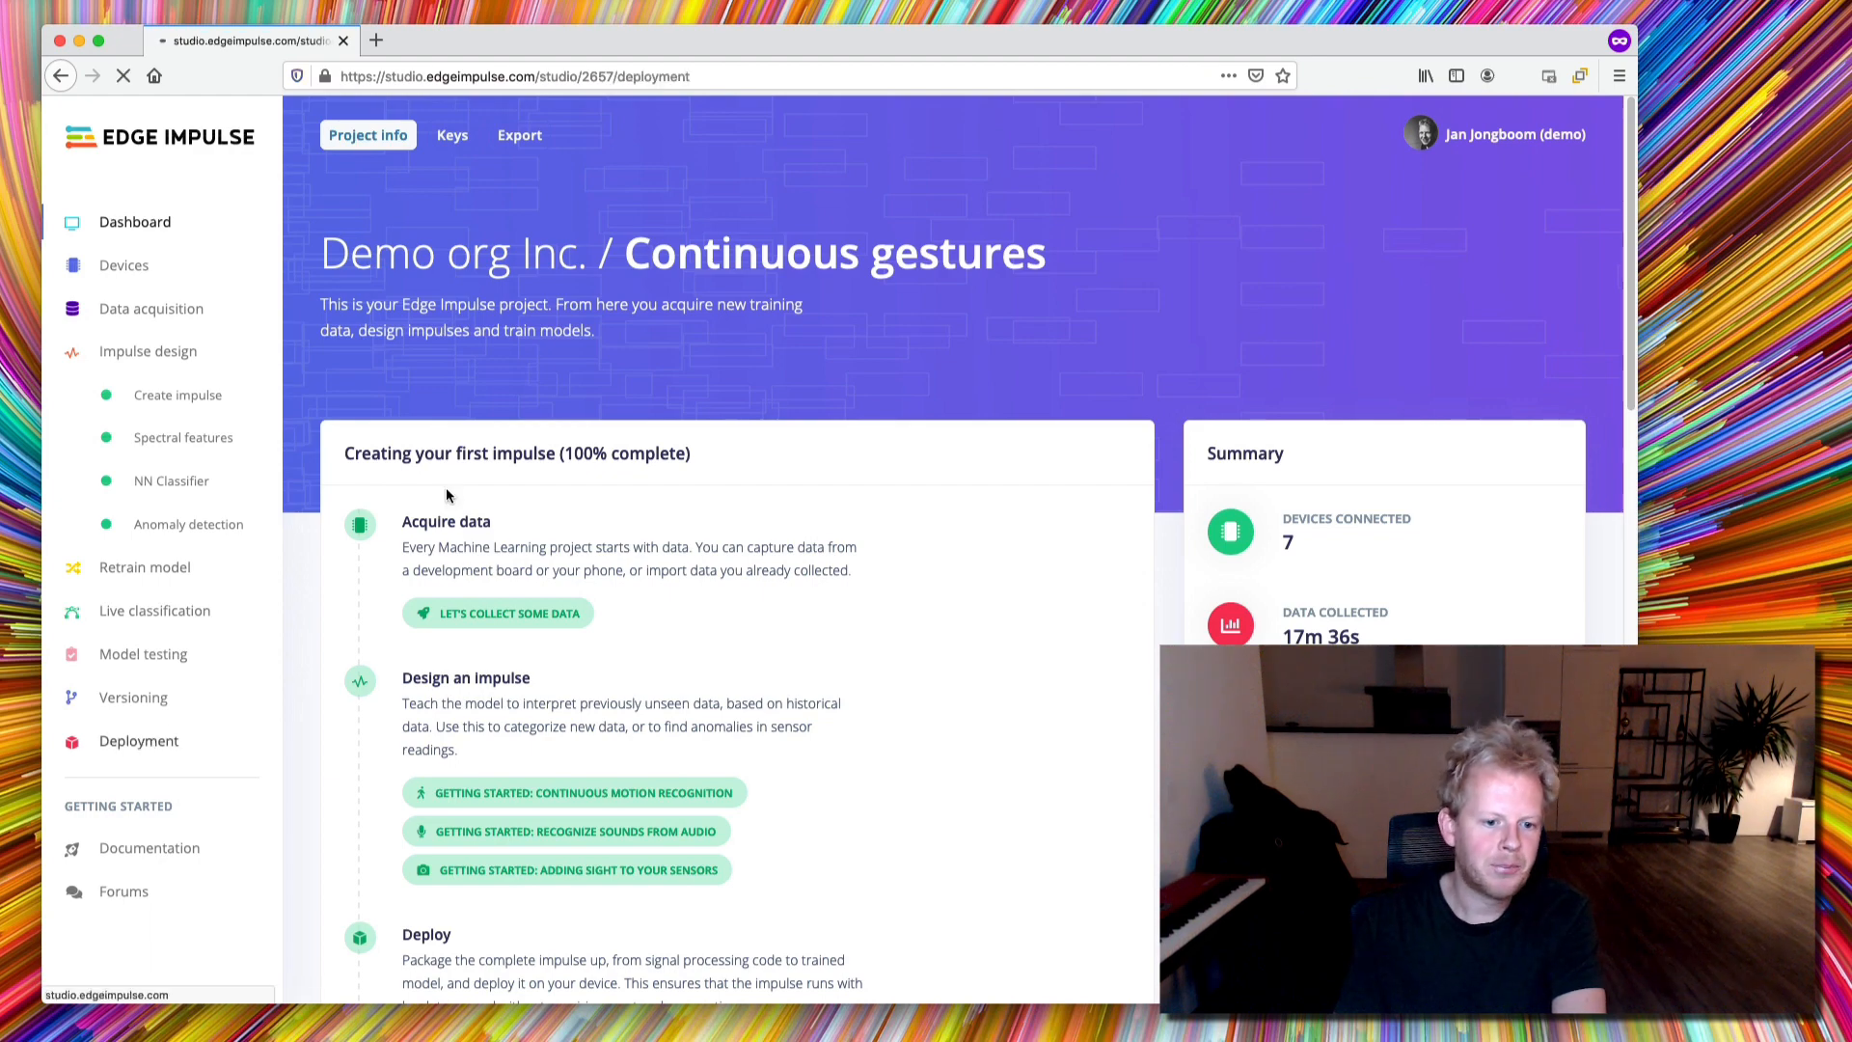
click(138, 741)
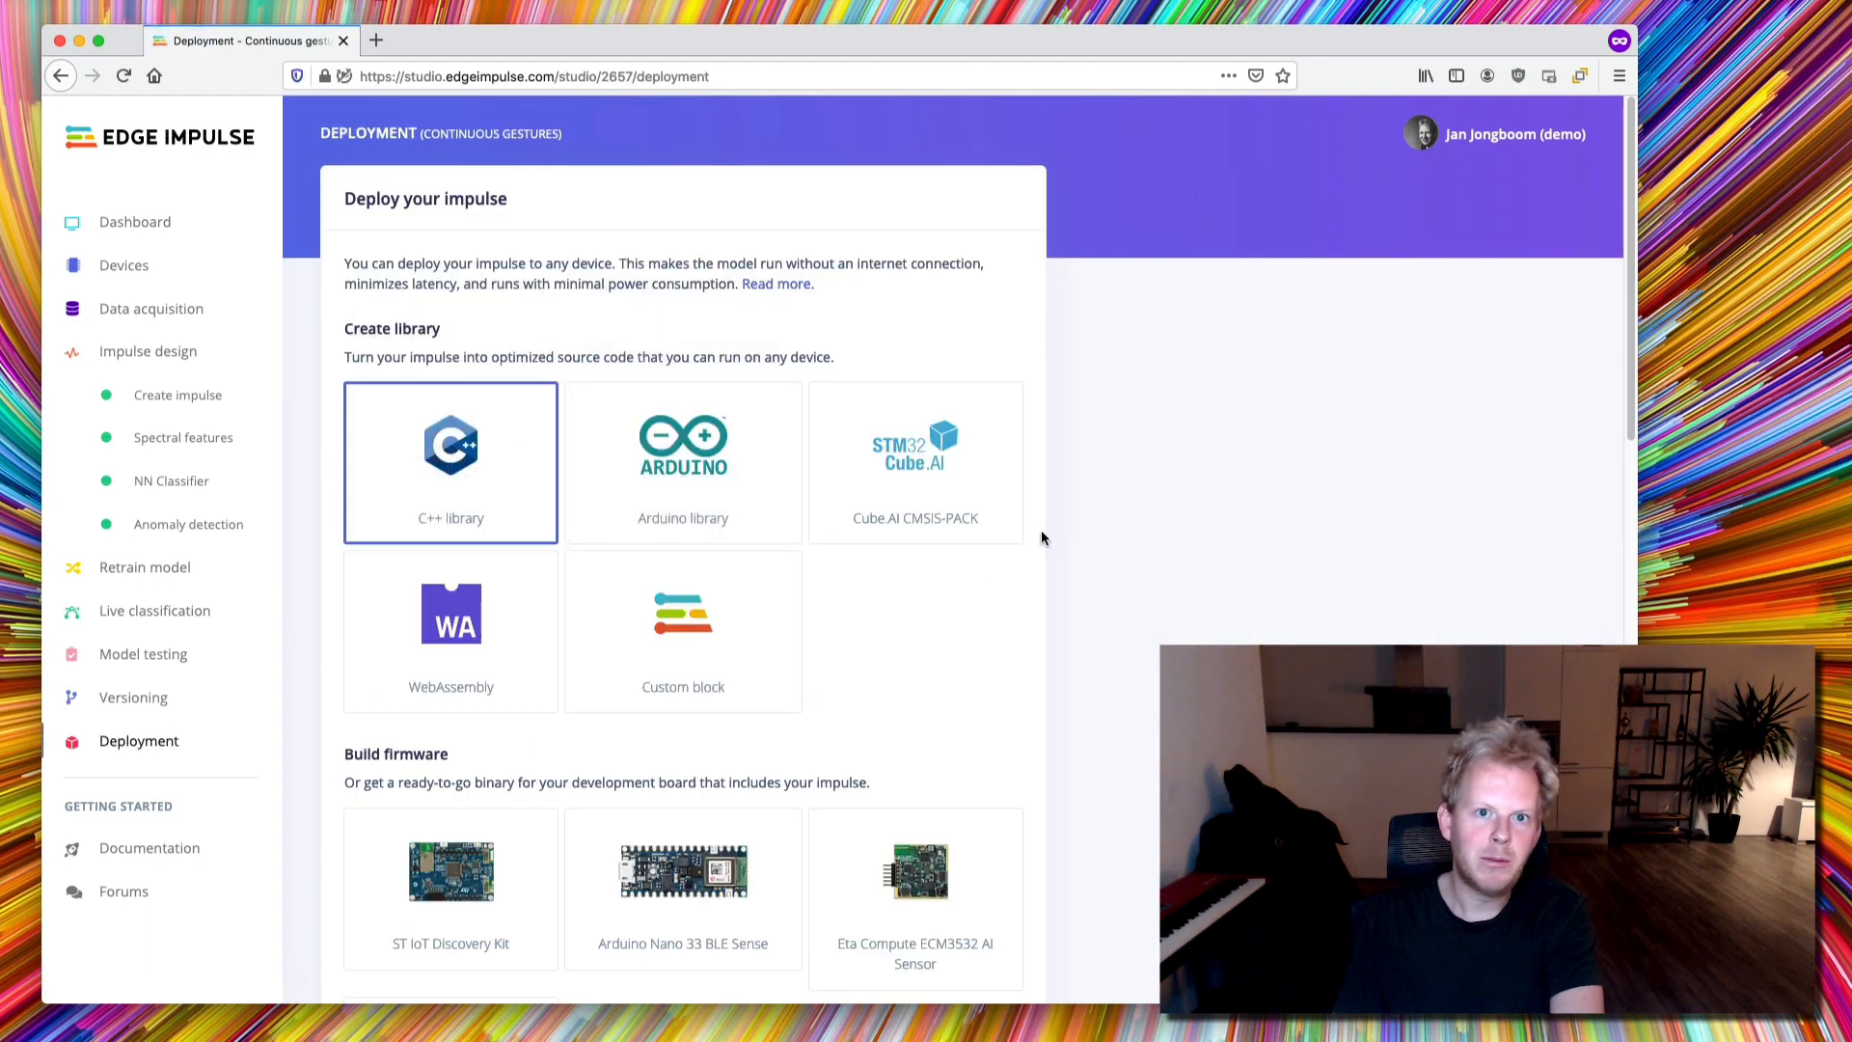
scroll(down, 3)
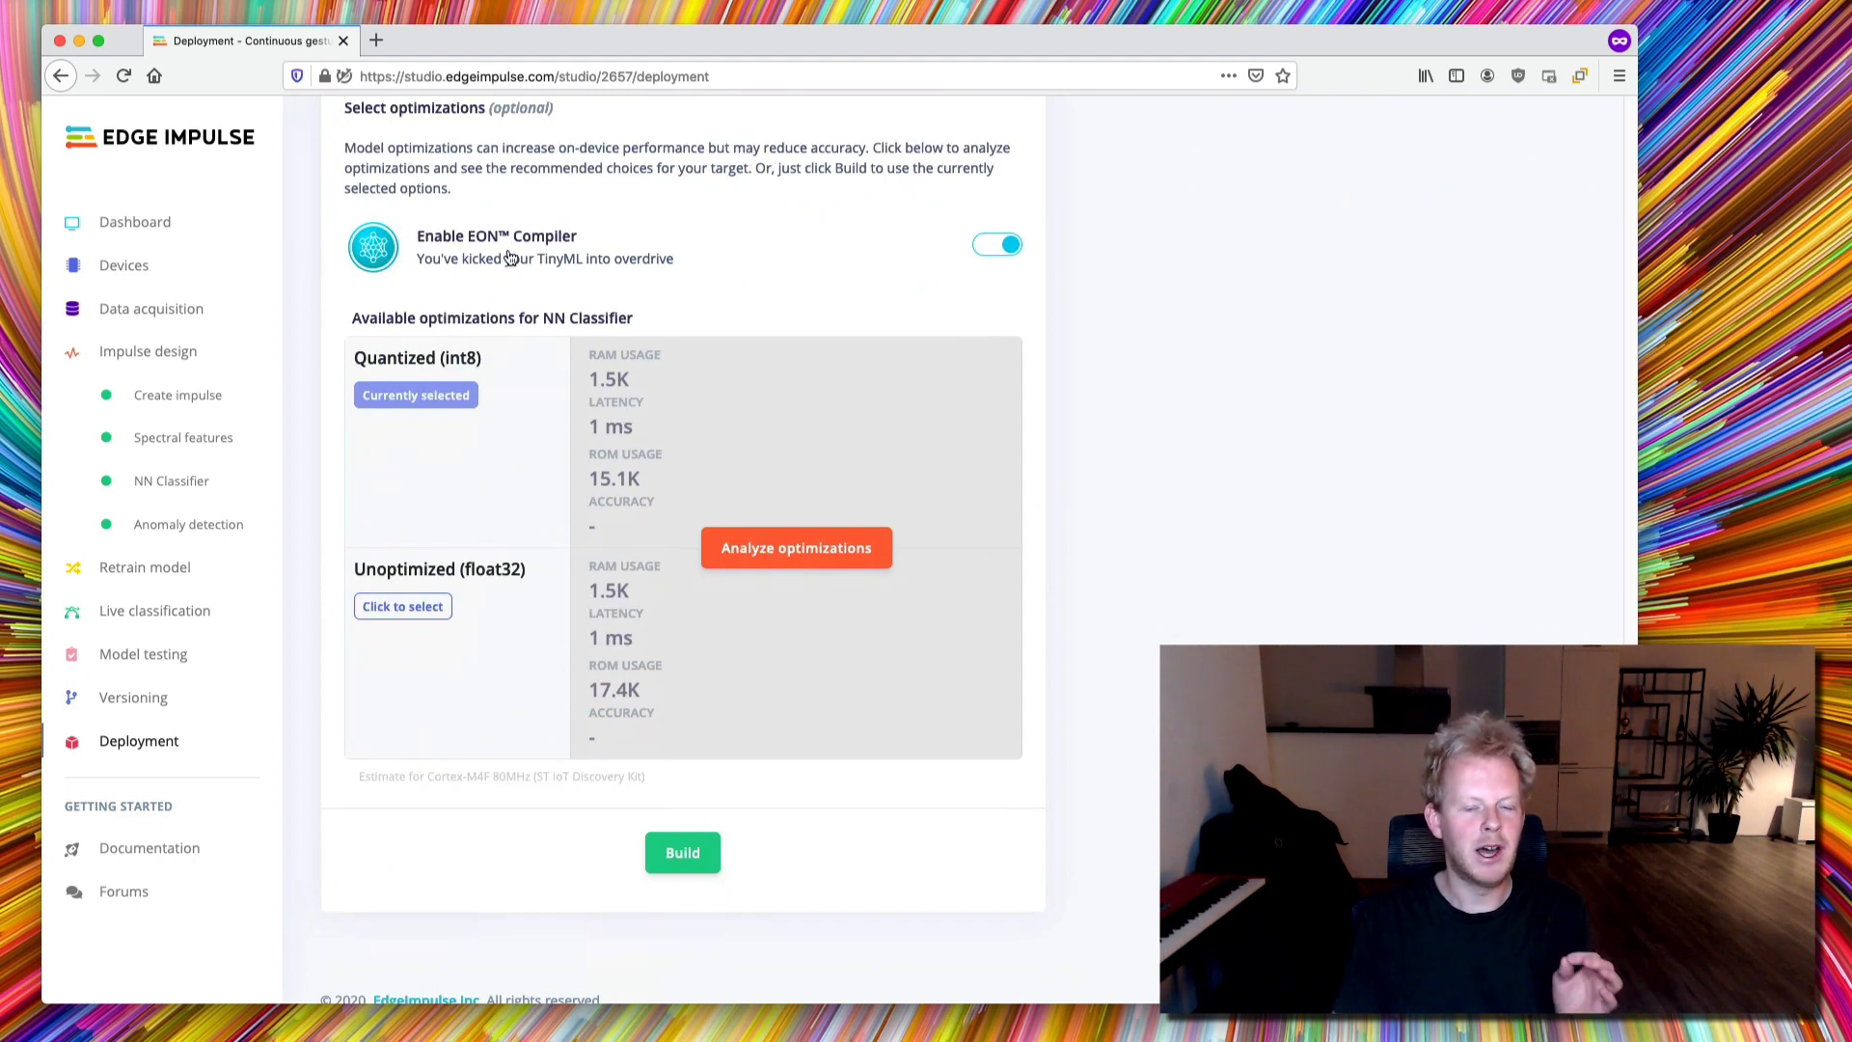
click(682, 852)
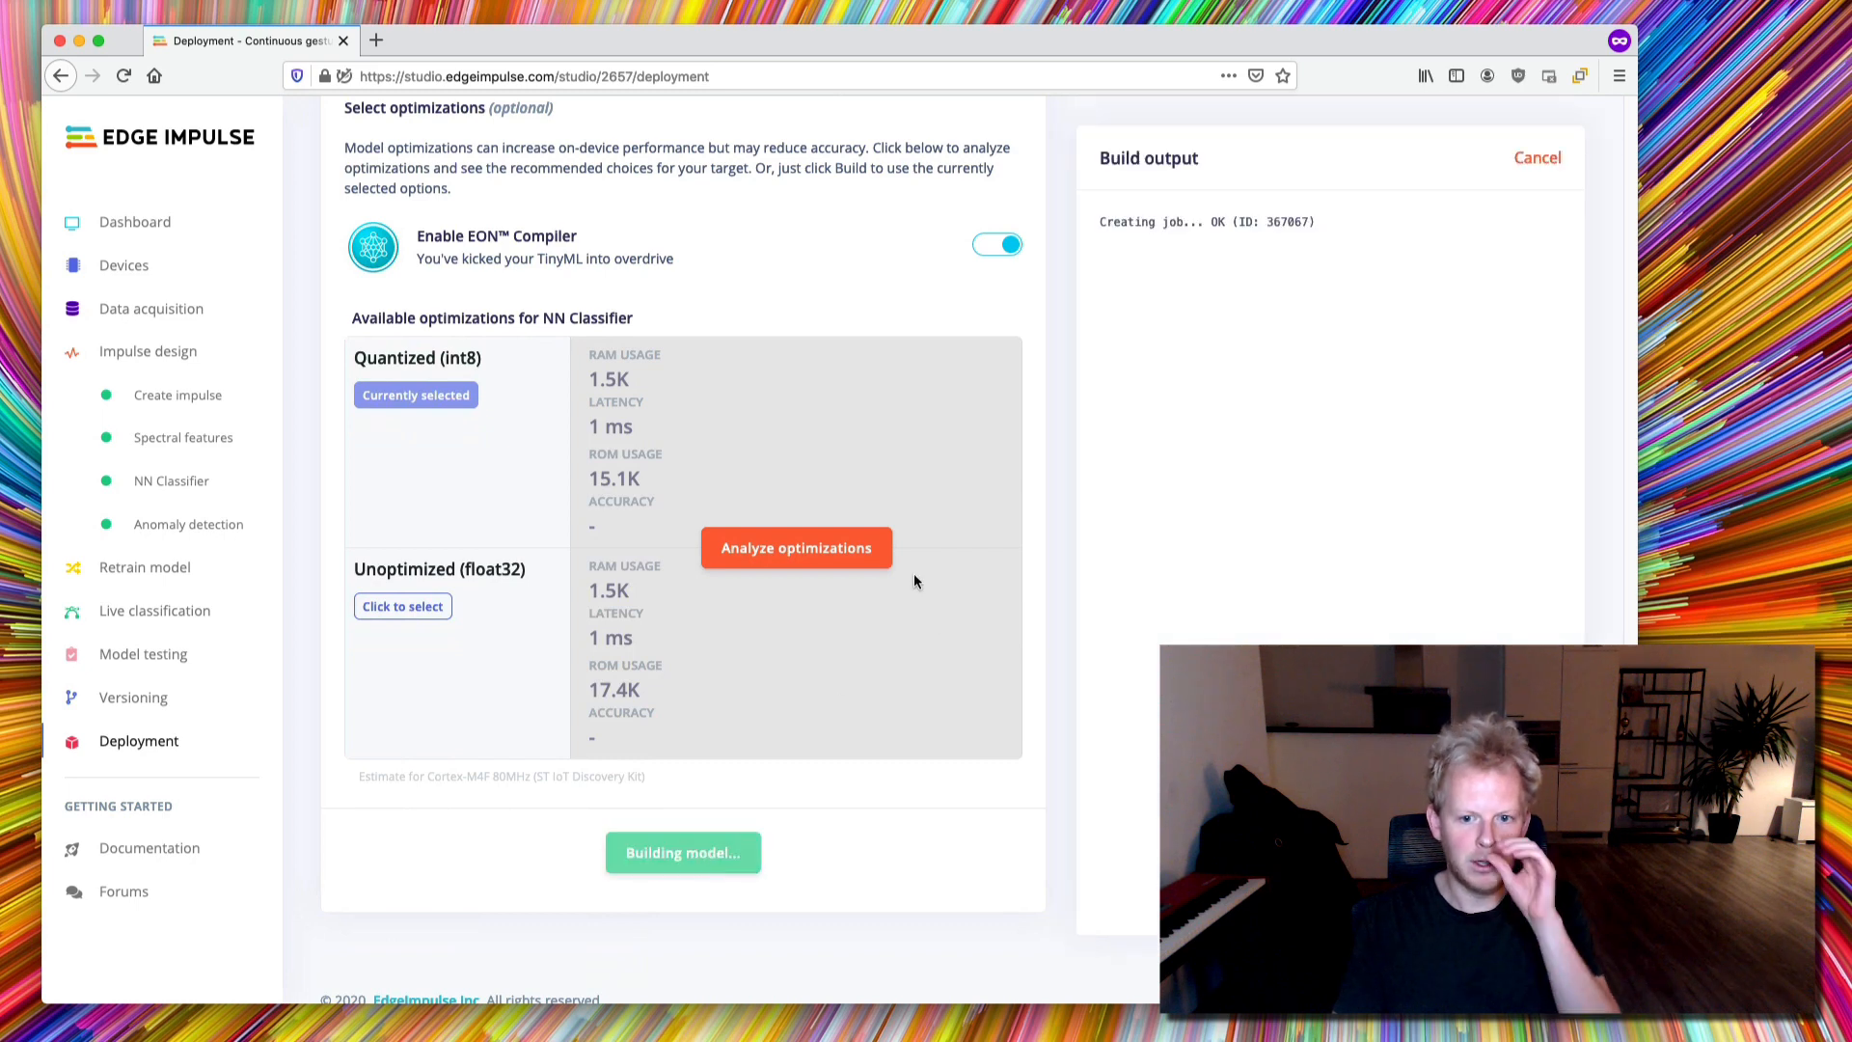
mouse_move(1022, 473)
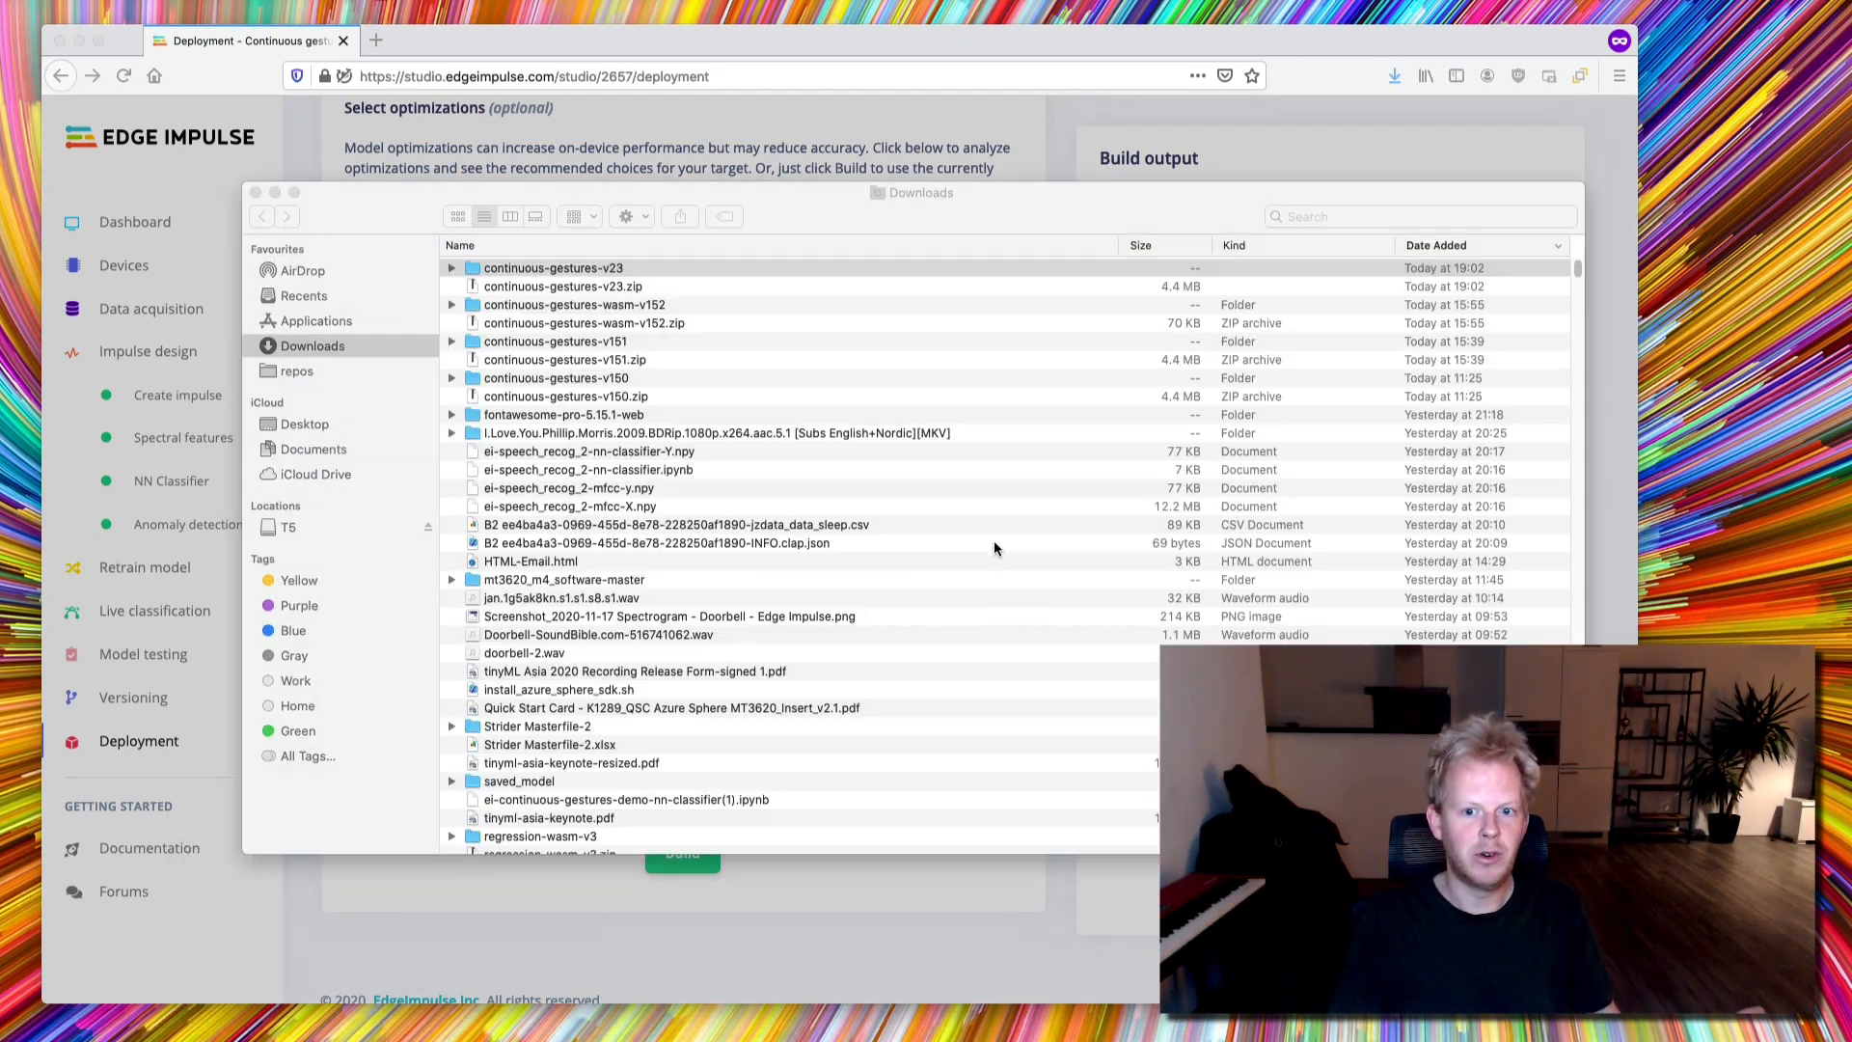
Step: Open the downloaded continuous-gestures-v23 folder in Finder to see its SDK and model folders
double_click(552, 268)
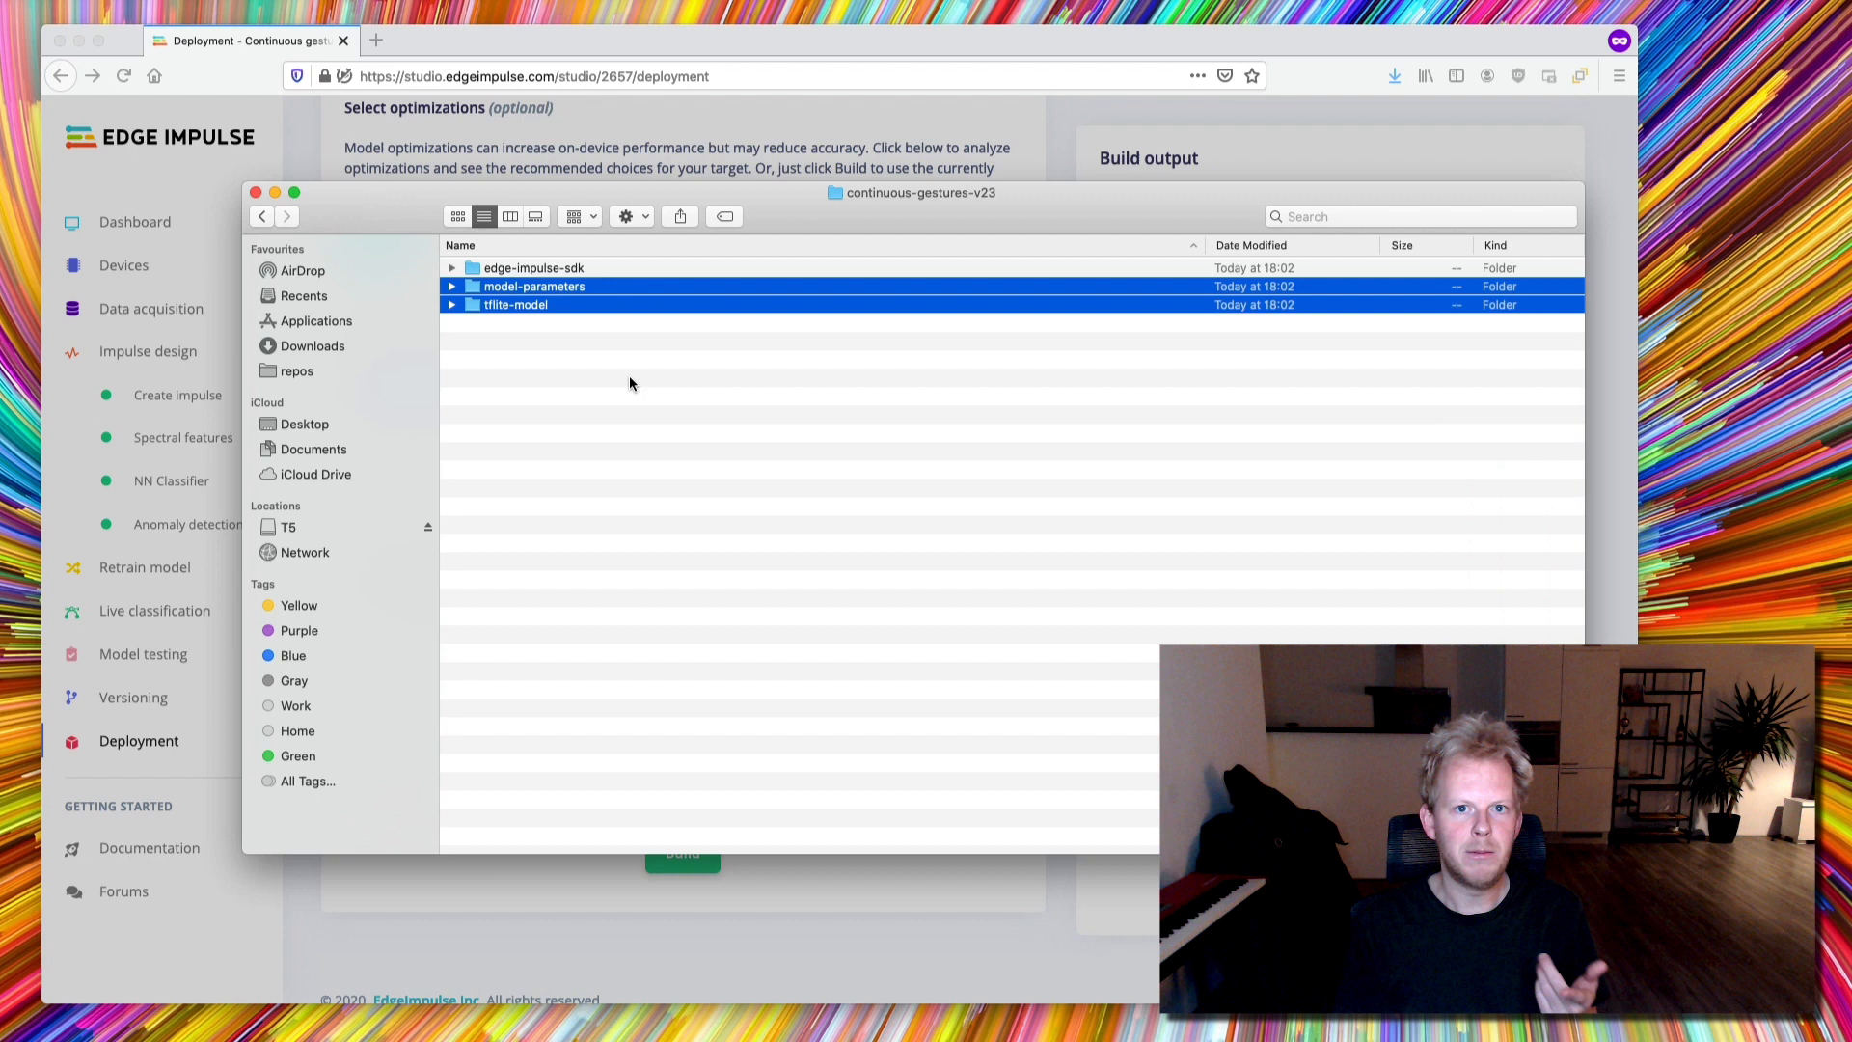
mouse_move(458, 319)
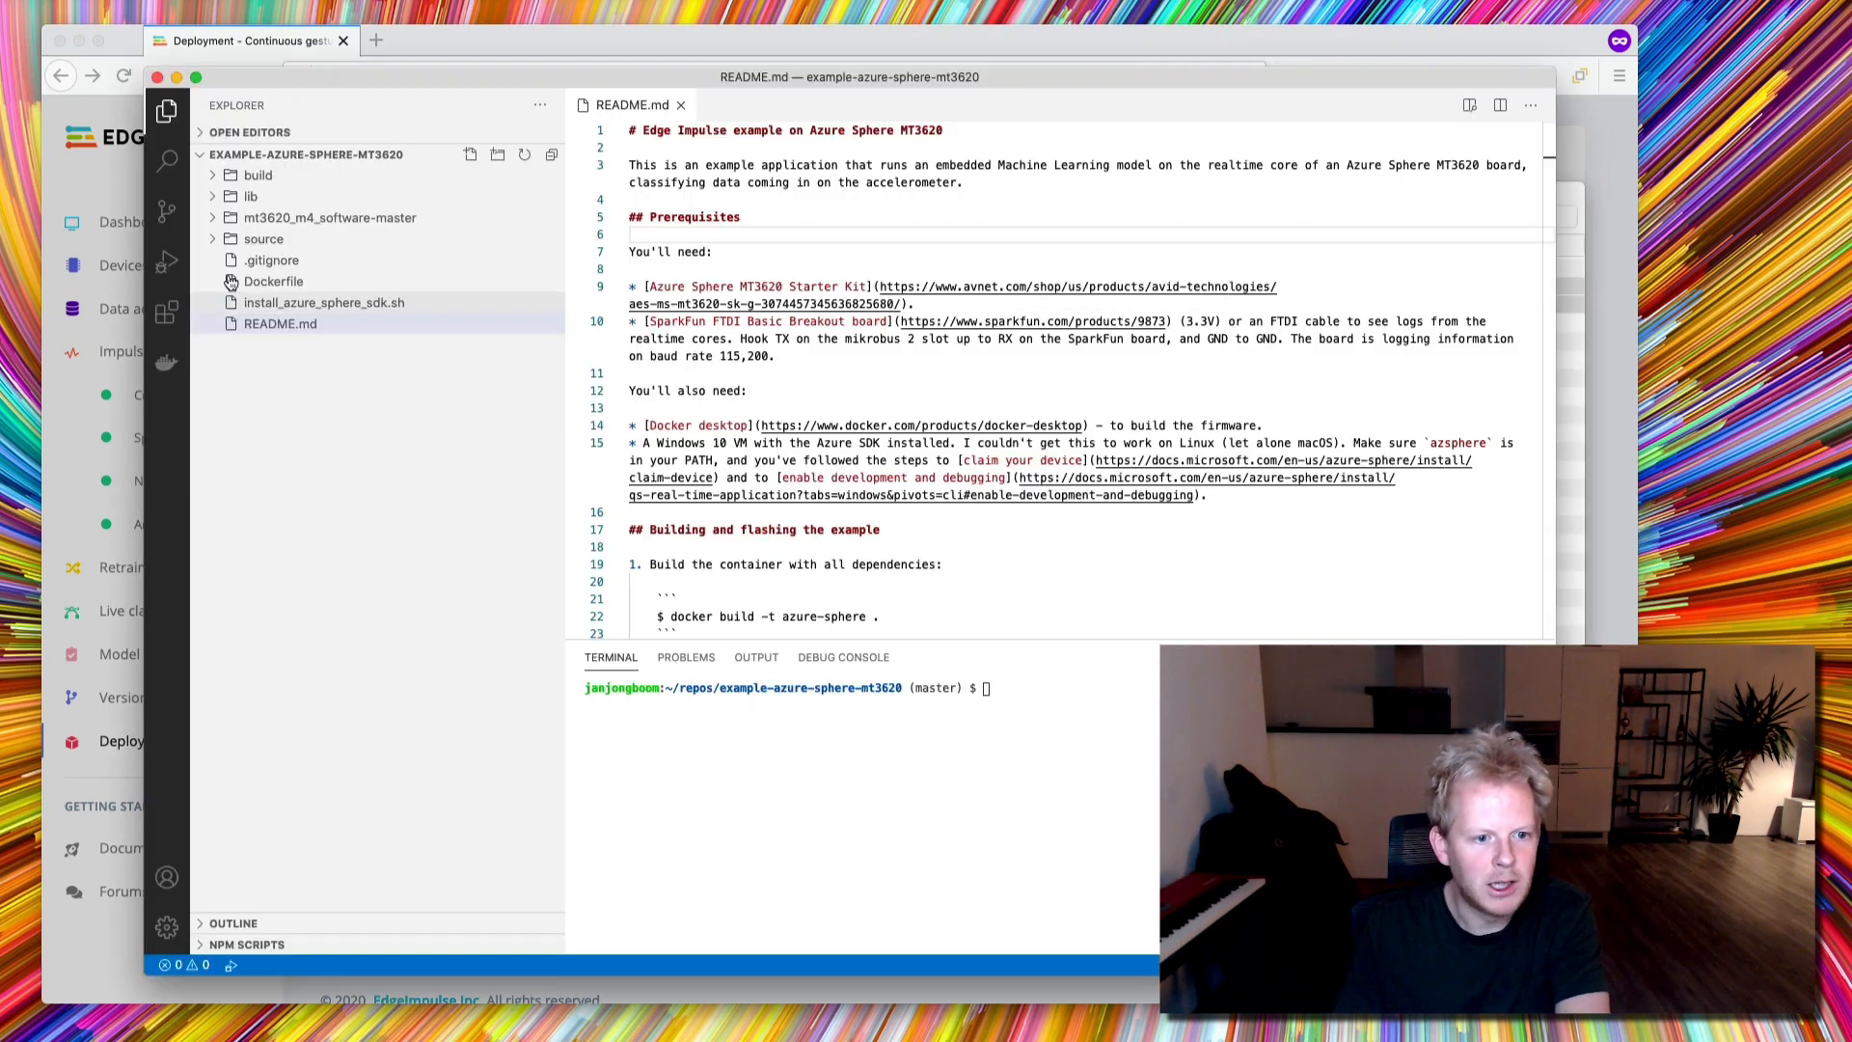
Step: Replace the old model-parameters and tflite-model folders in source with the newly downloaded copies
click(263, 238)
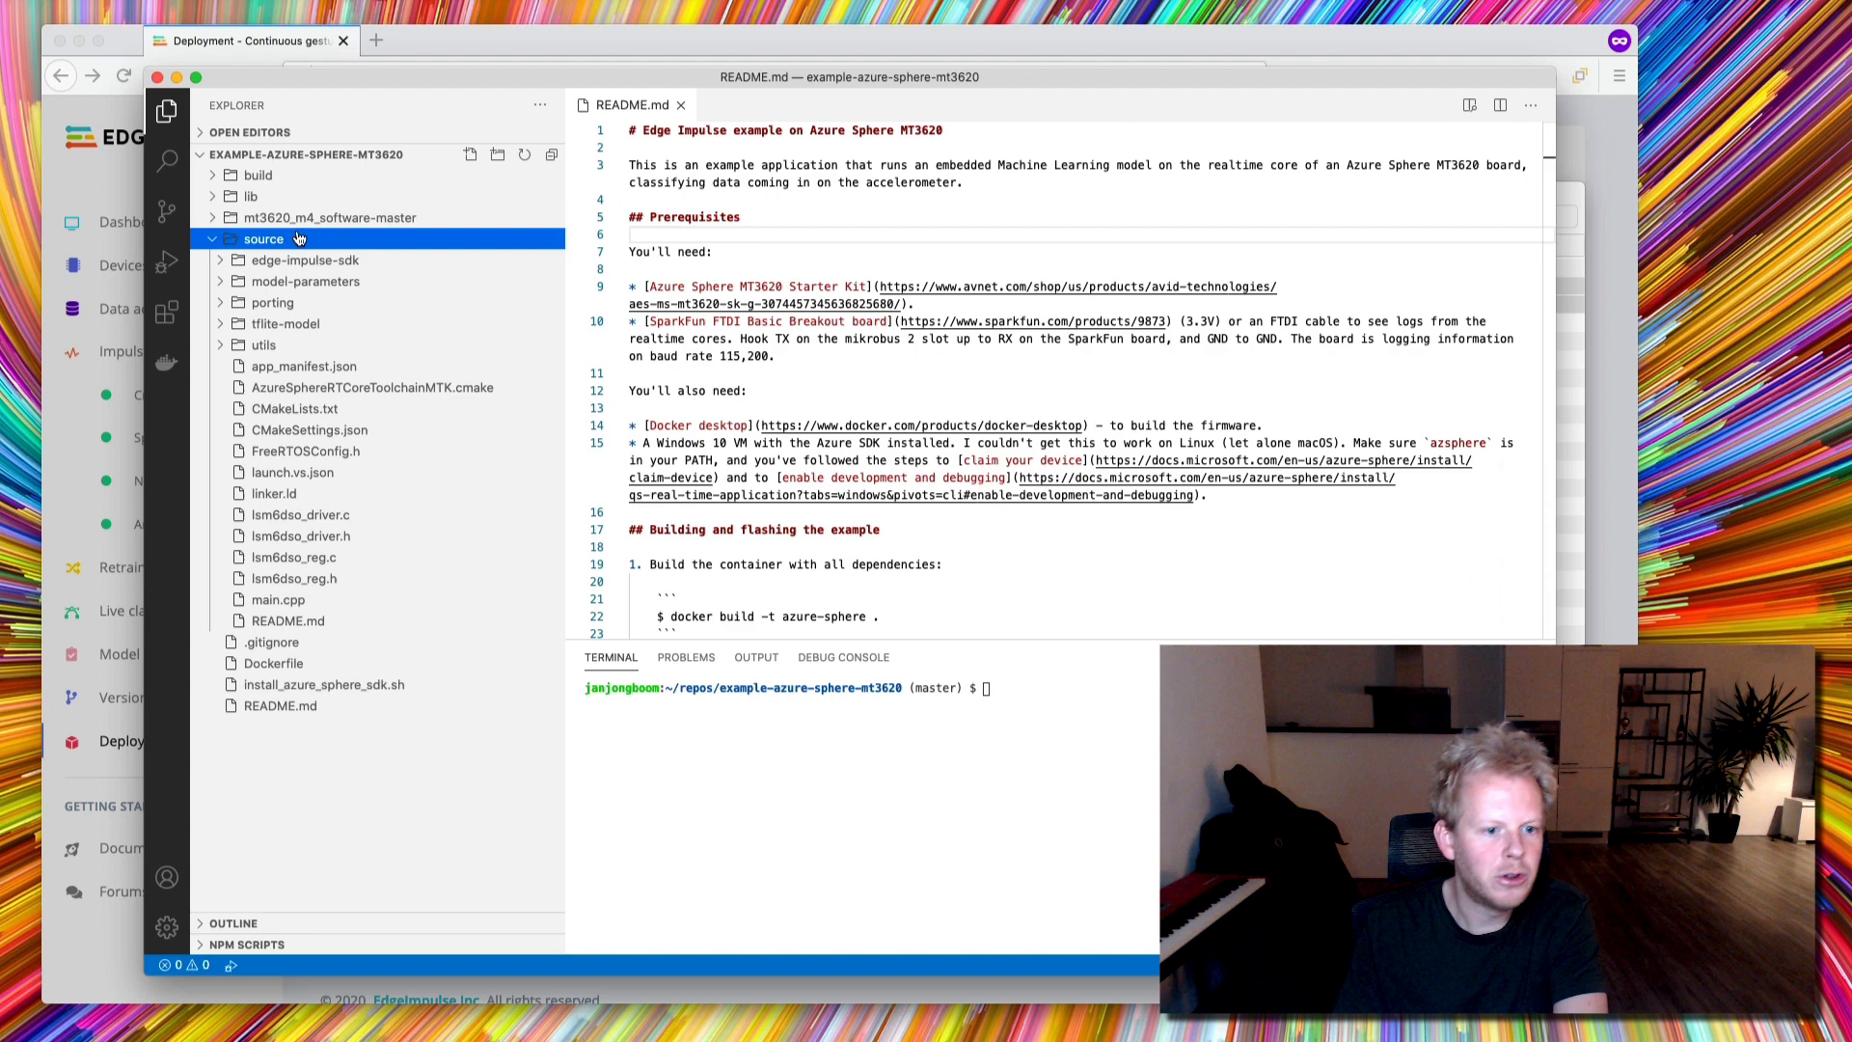
right_click(264, 238)
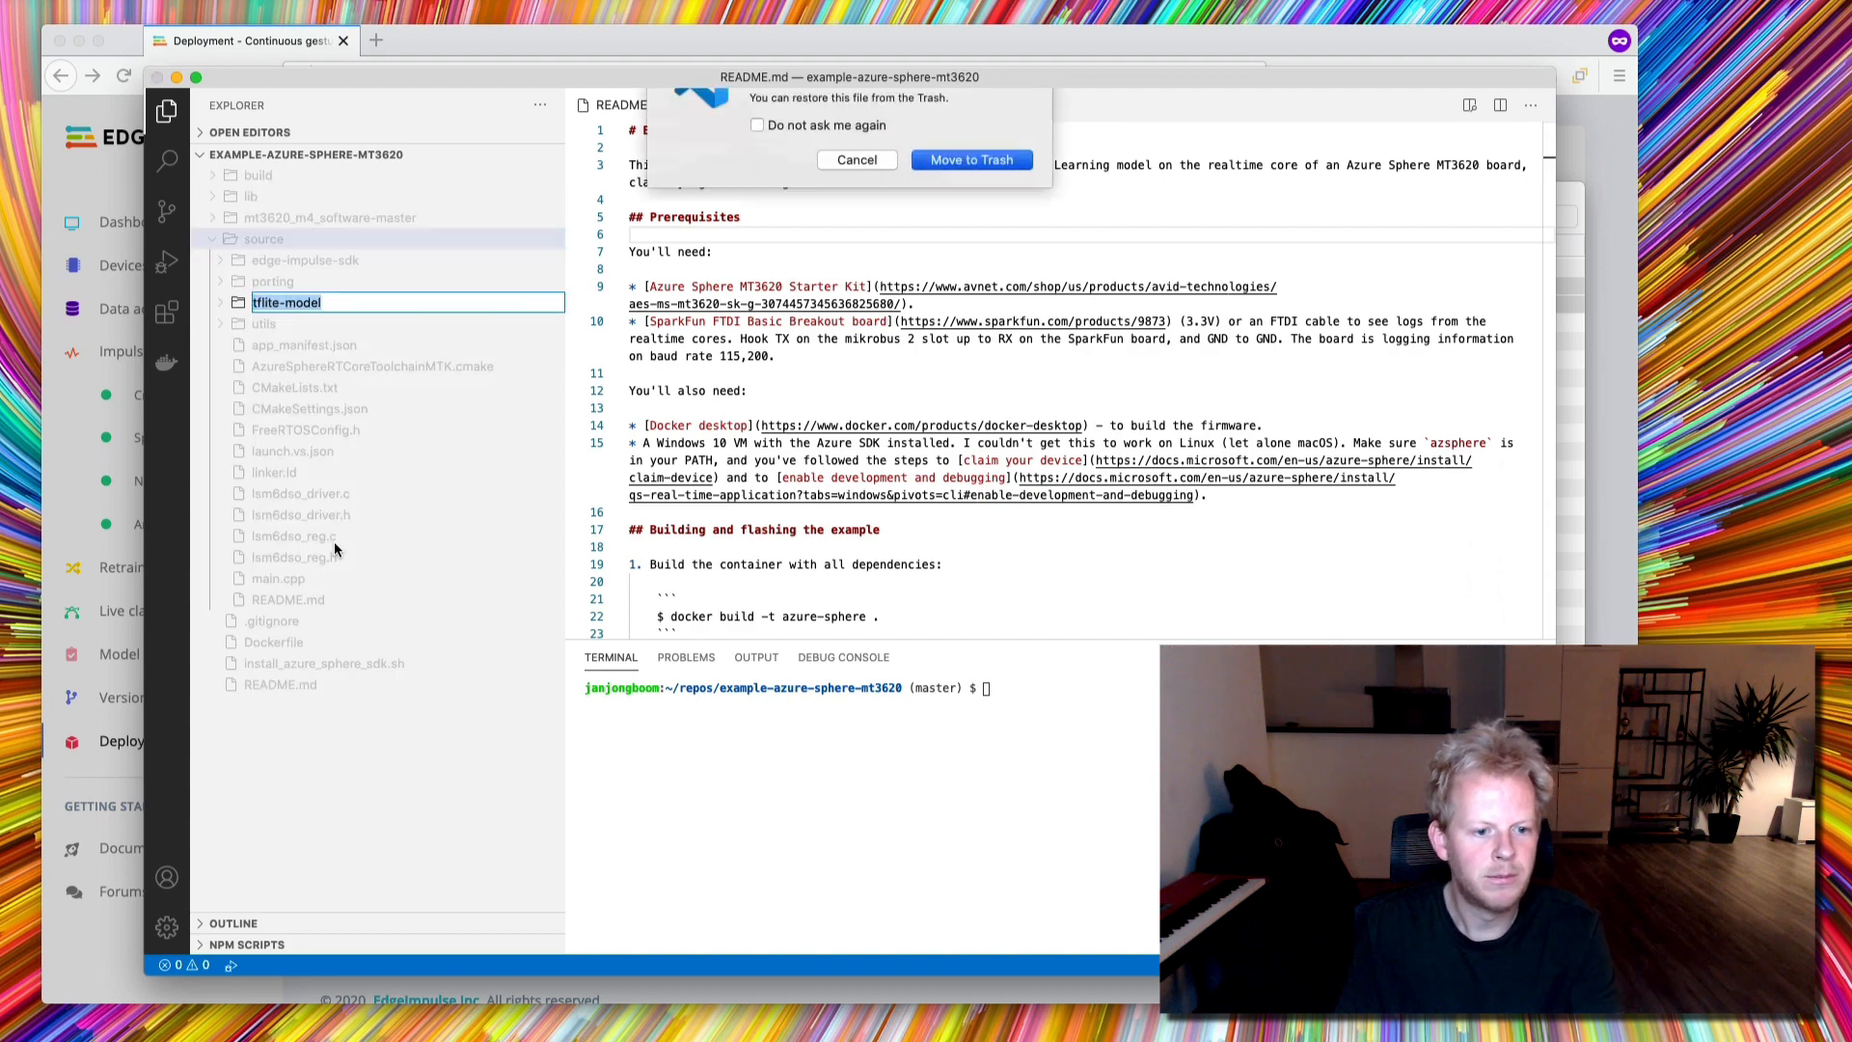
click(969, 159)
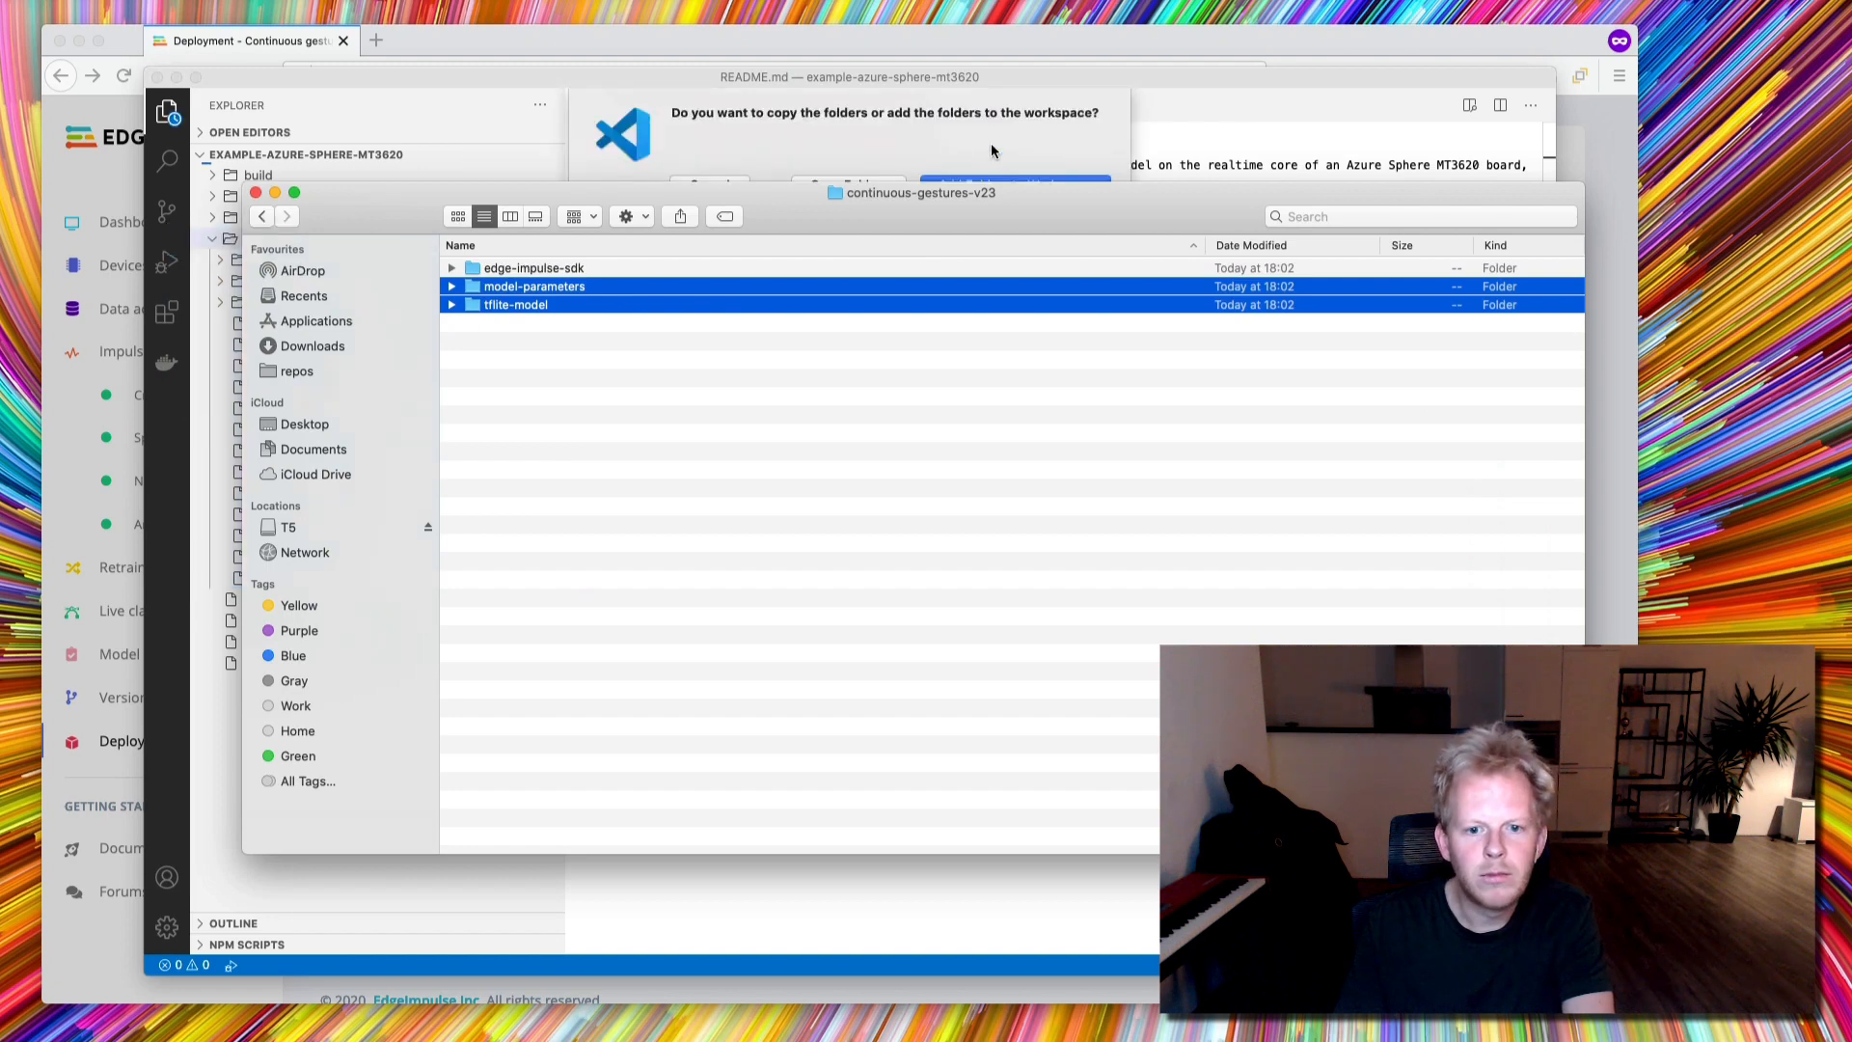
click(1012, 184)
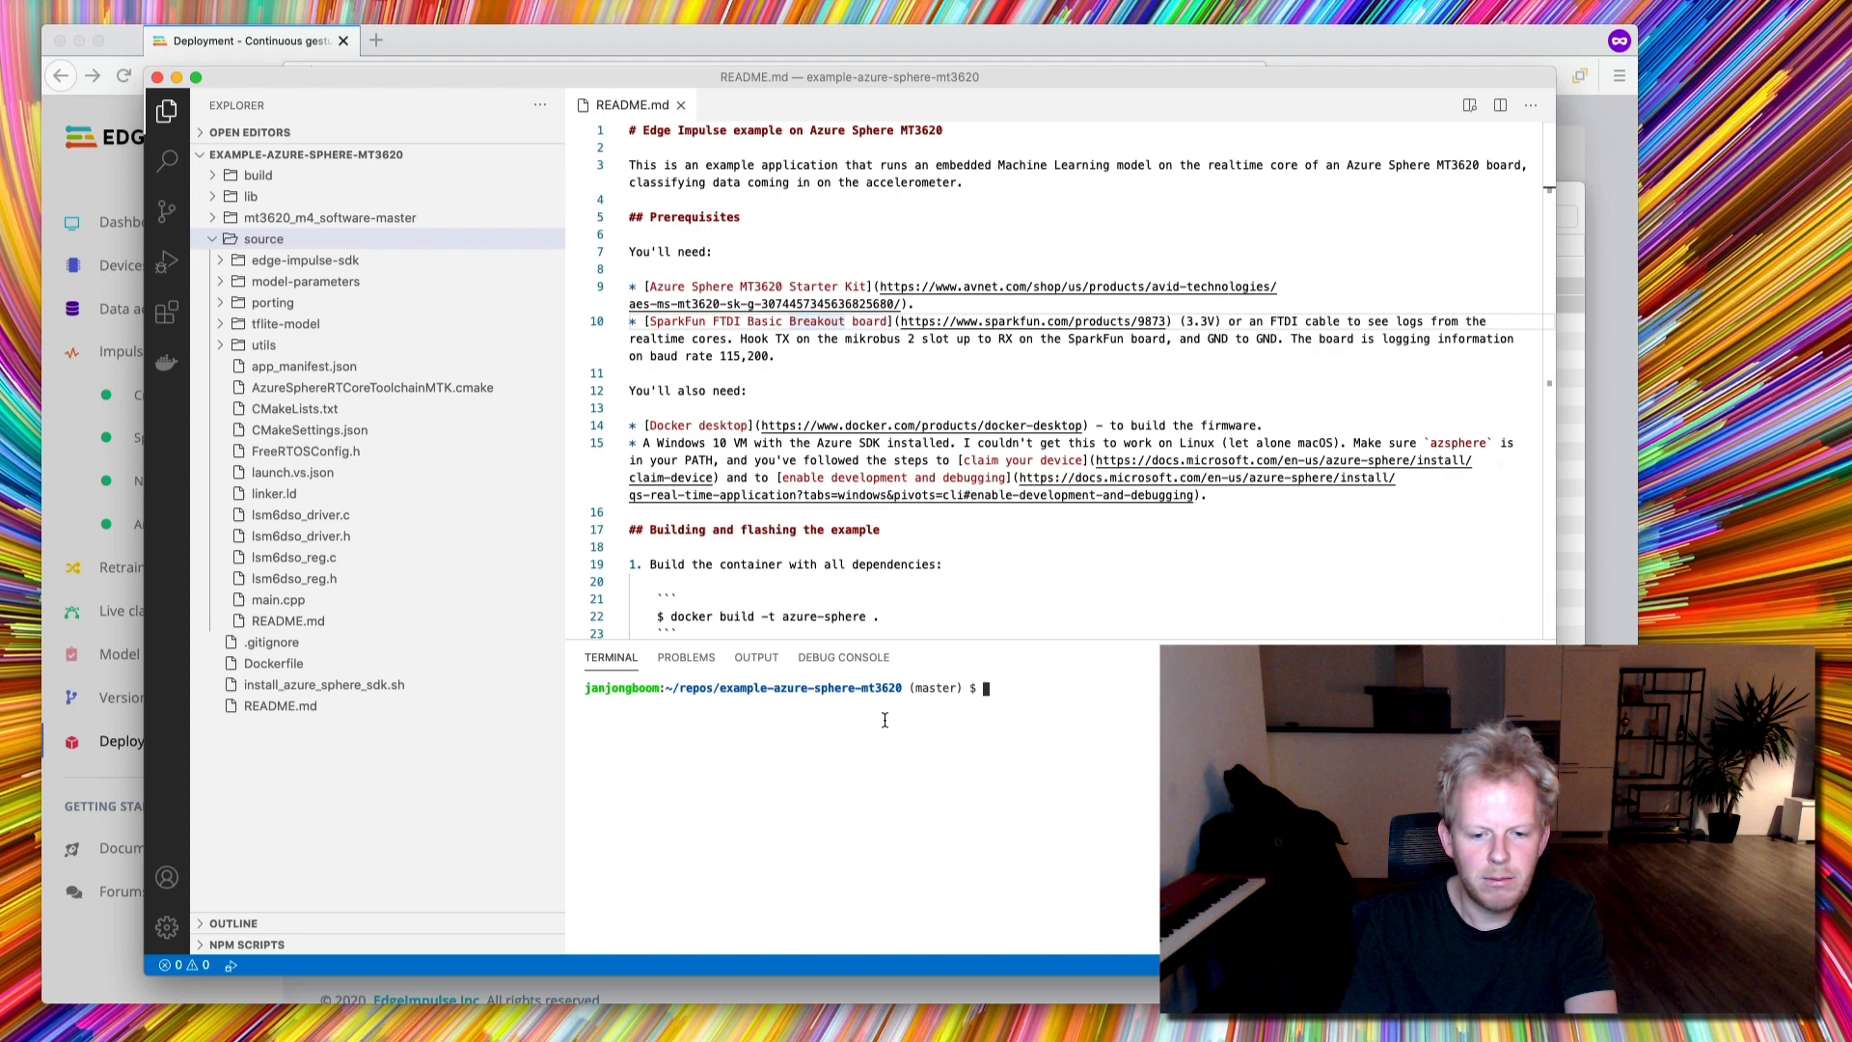
Step: Check out the master branch and show the repository's git status in the terminal
text(git checkout master)
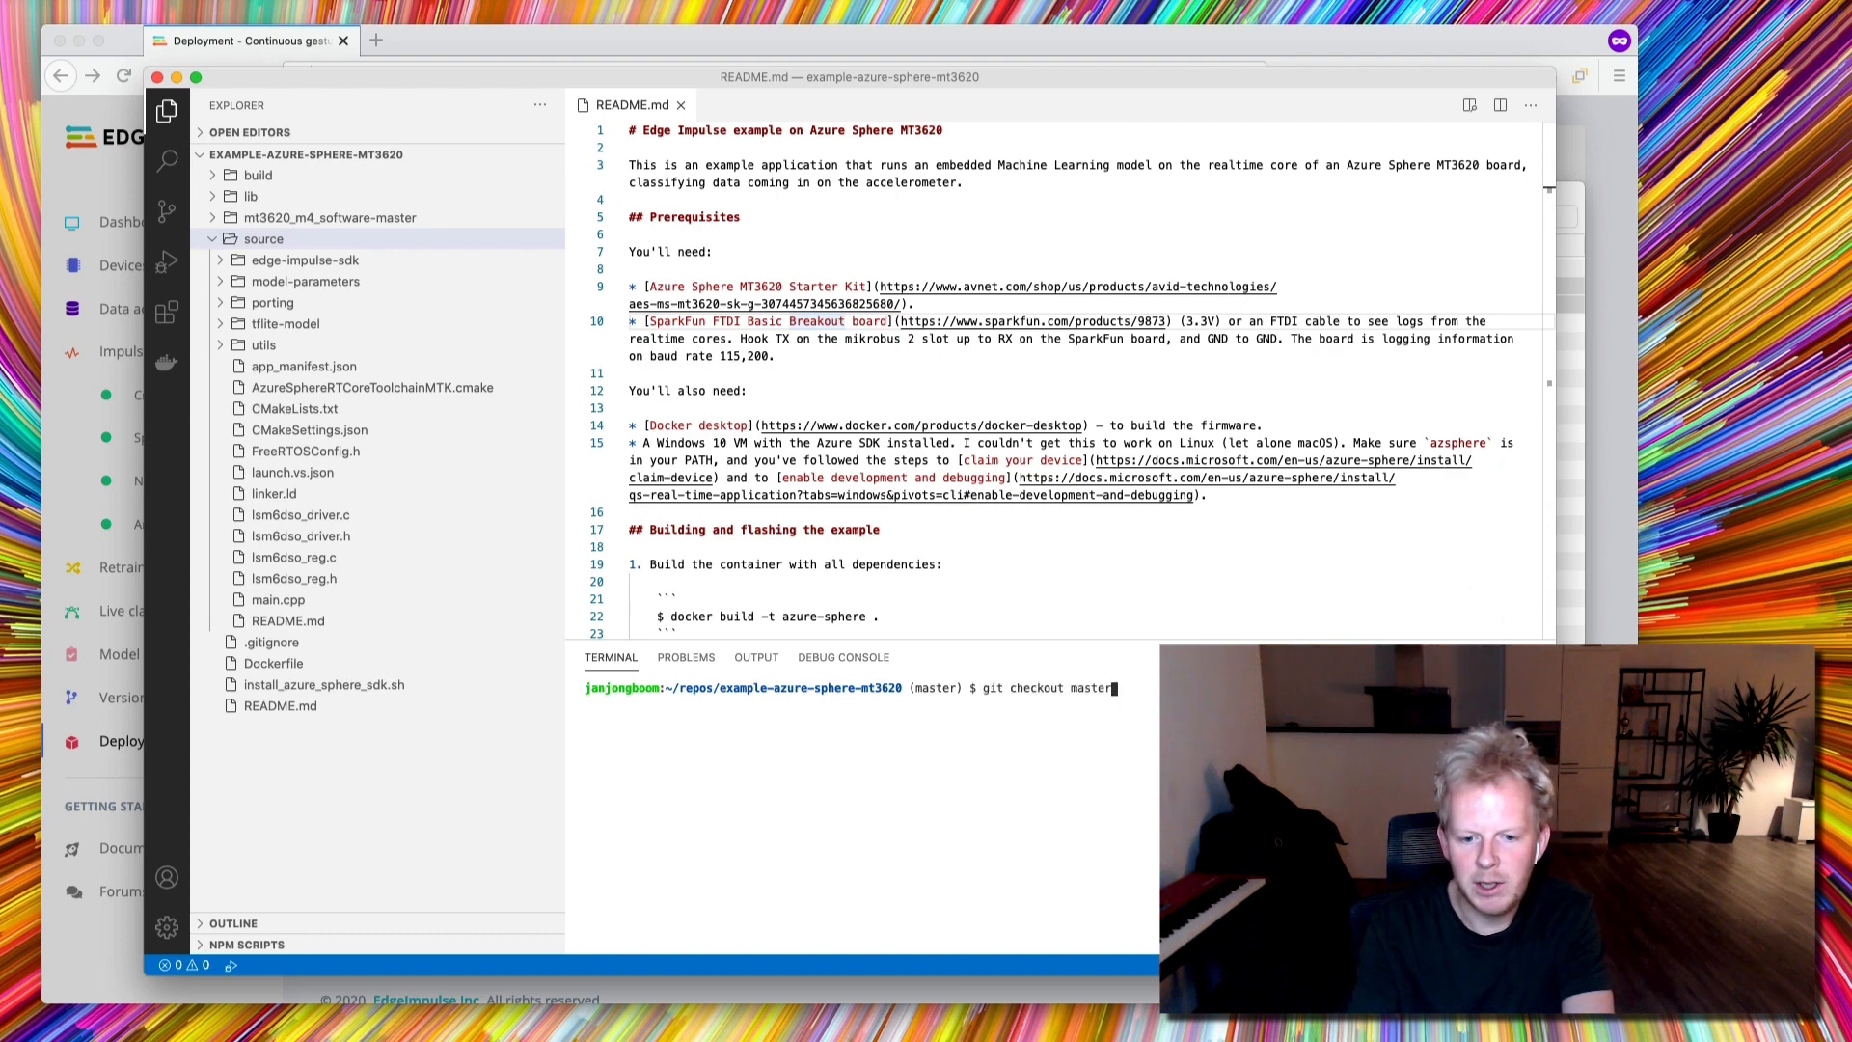
text(git status)
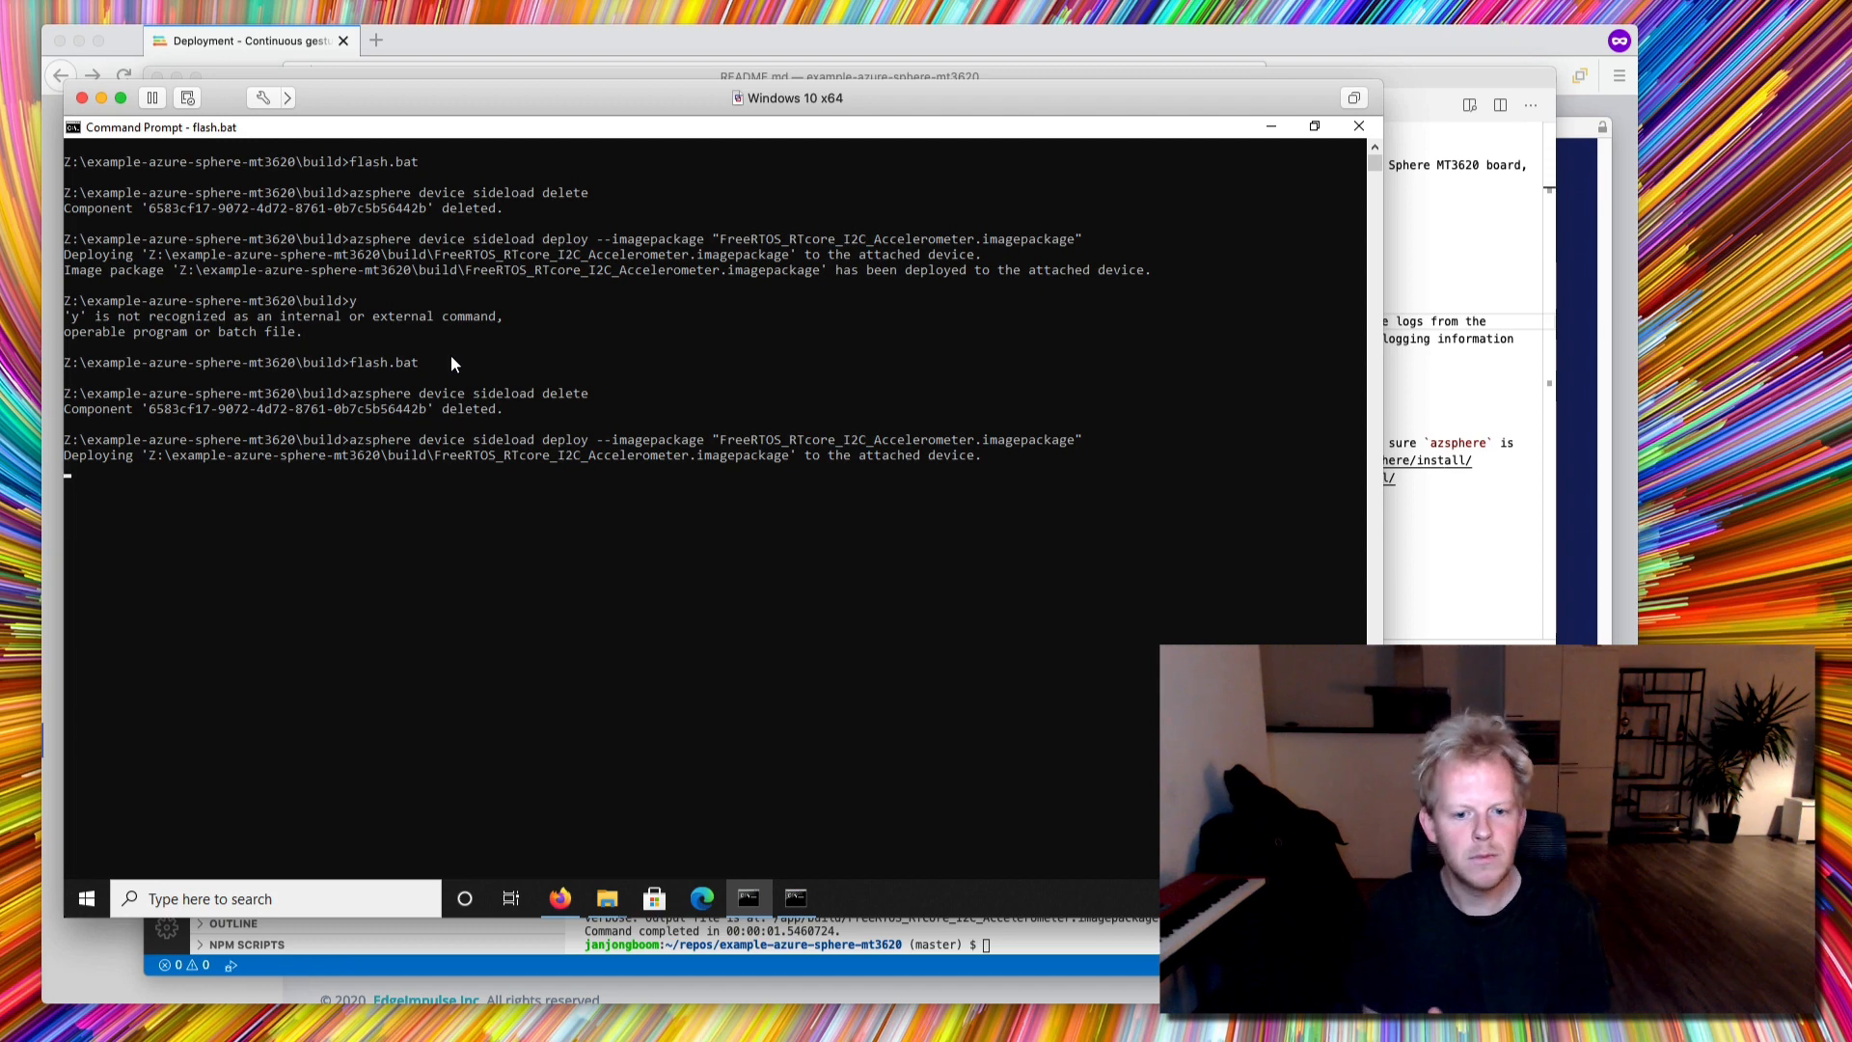
mouse_move(502, 703)
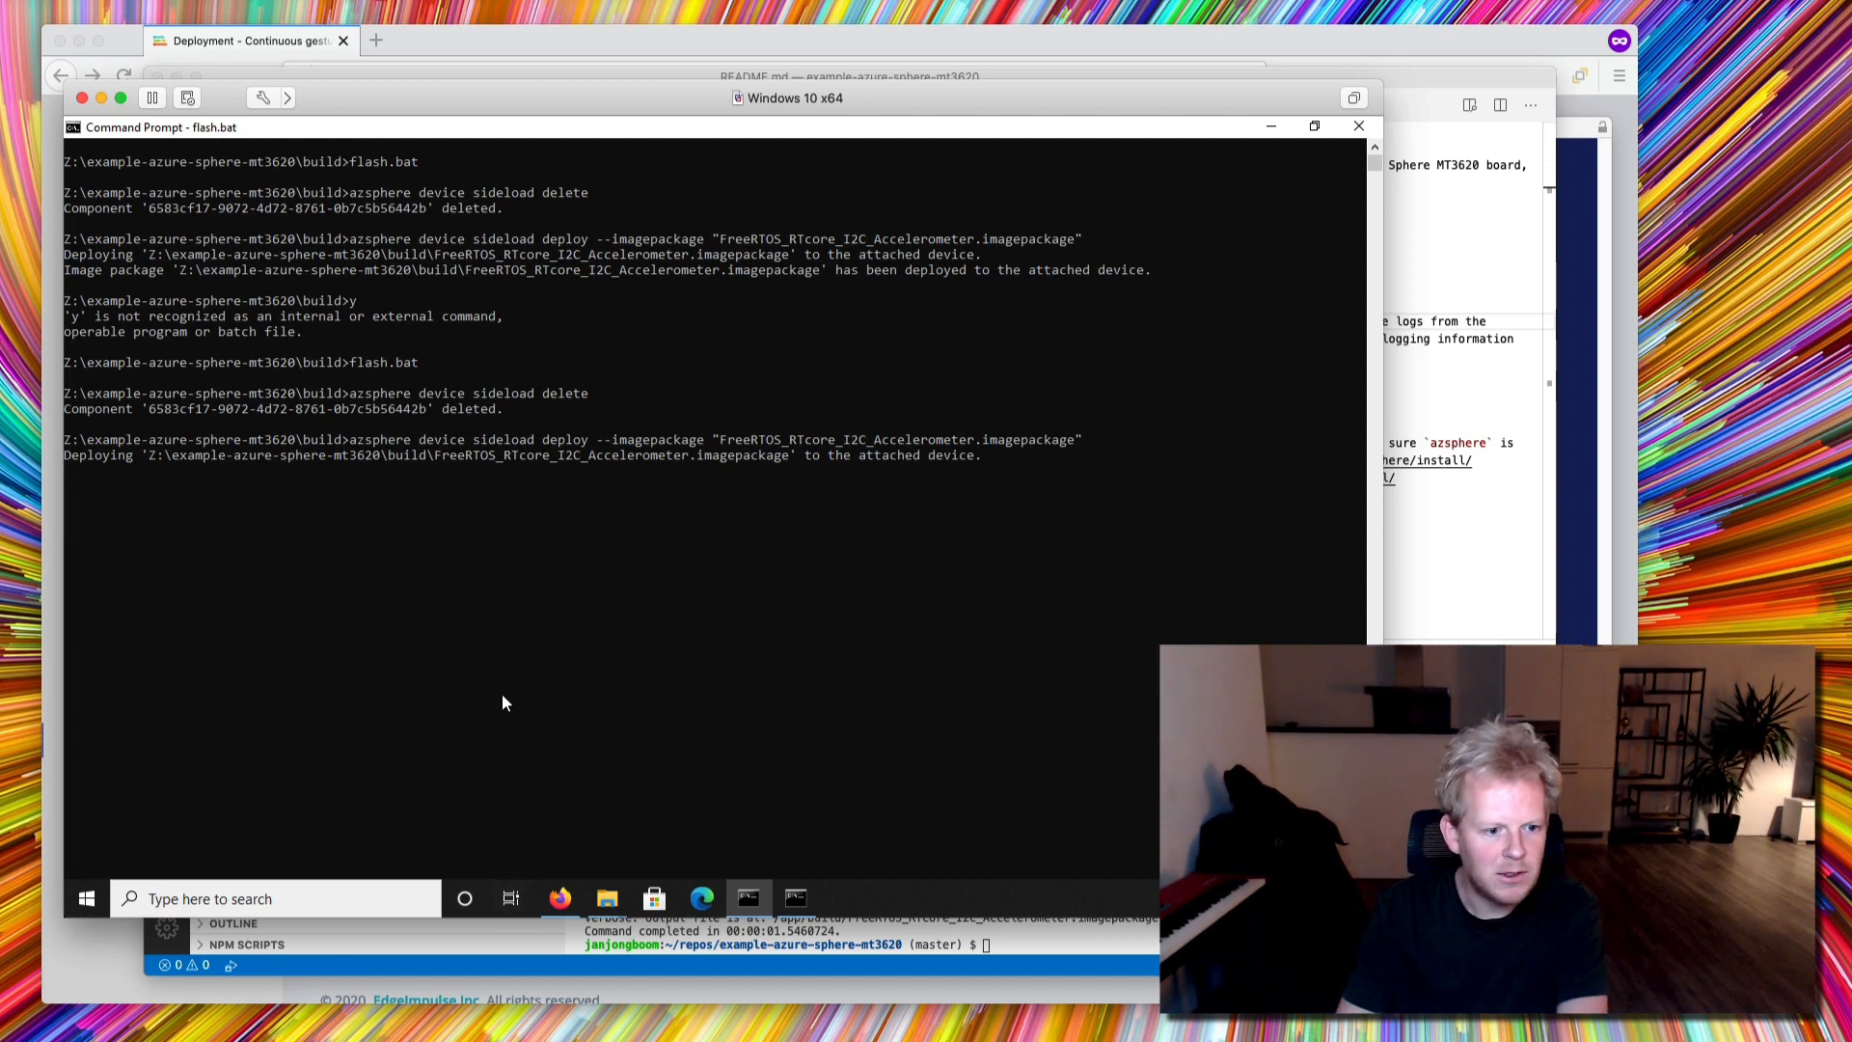
mouse_move(559, 898)
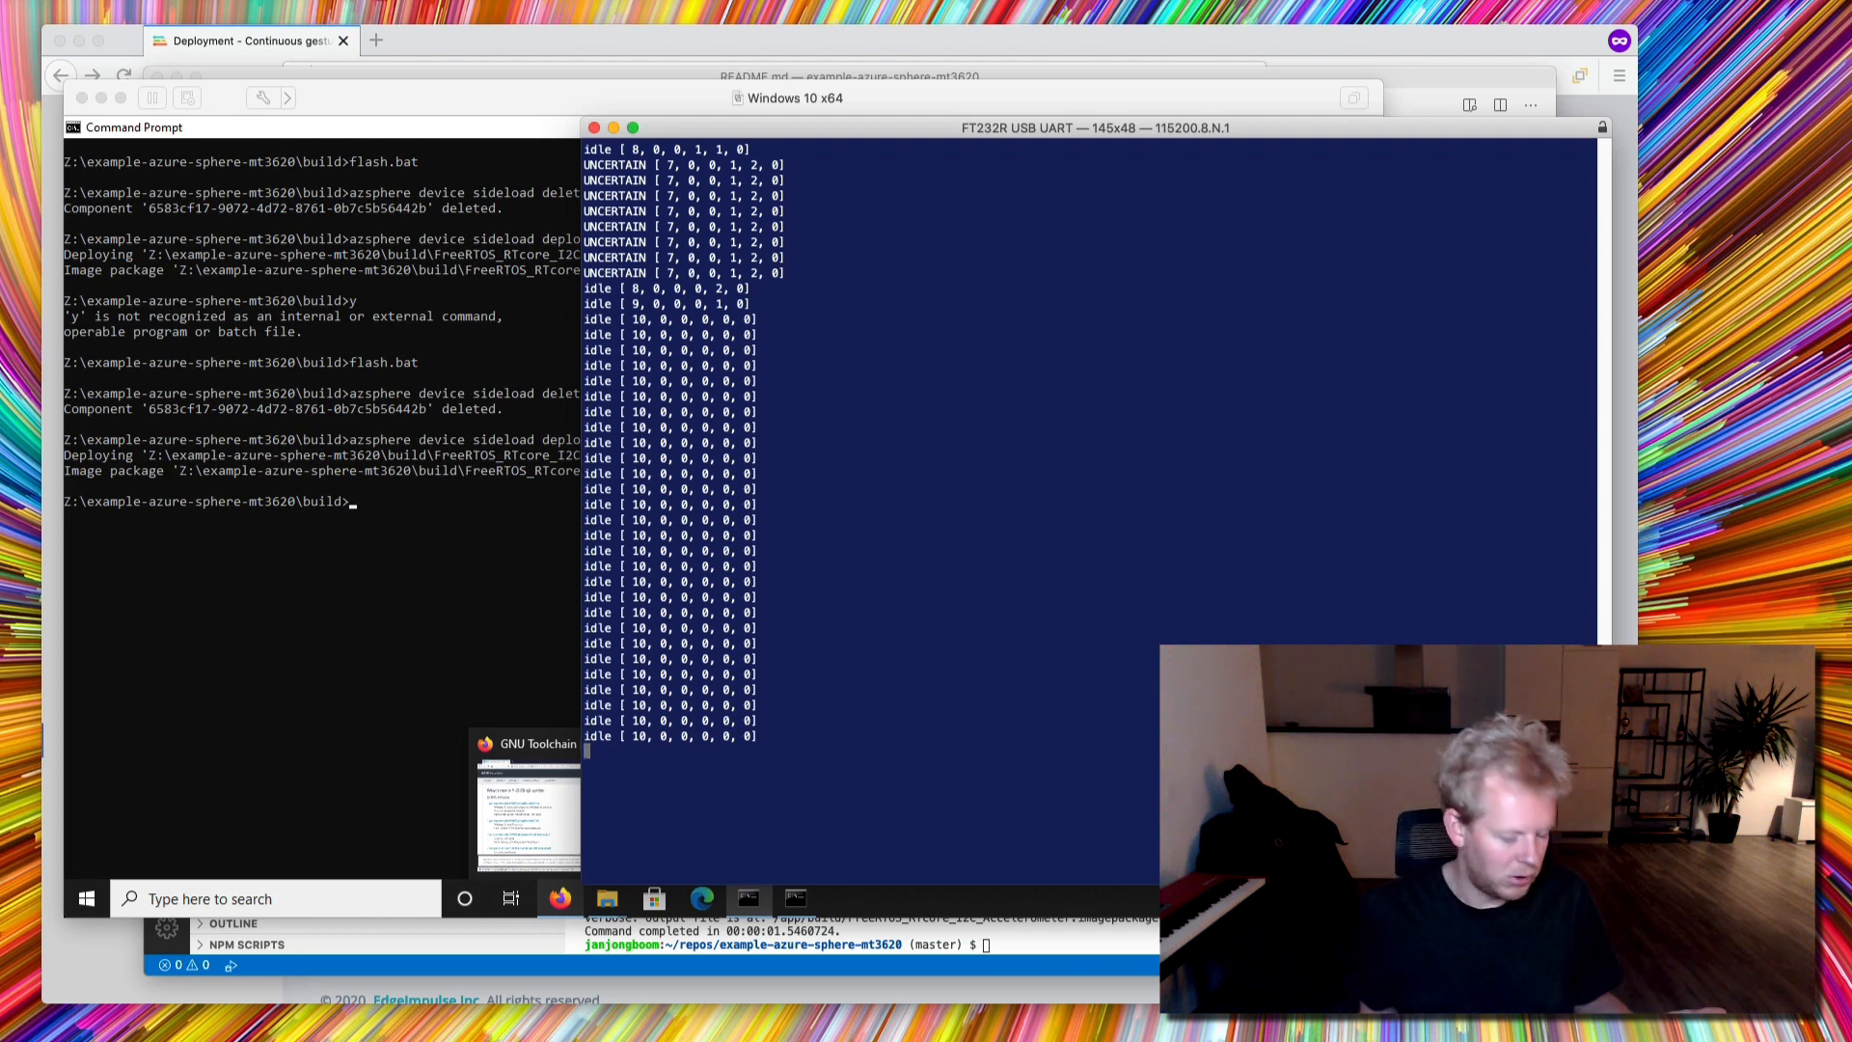
Step: Watch the streamed idle and UNCERTAIN gesture classifications in the serial terminal
scroll(down, 3)
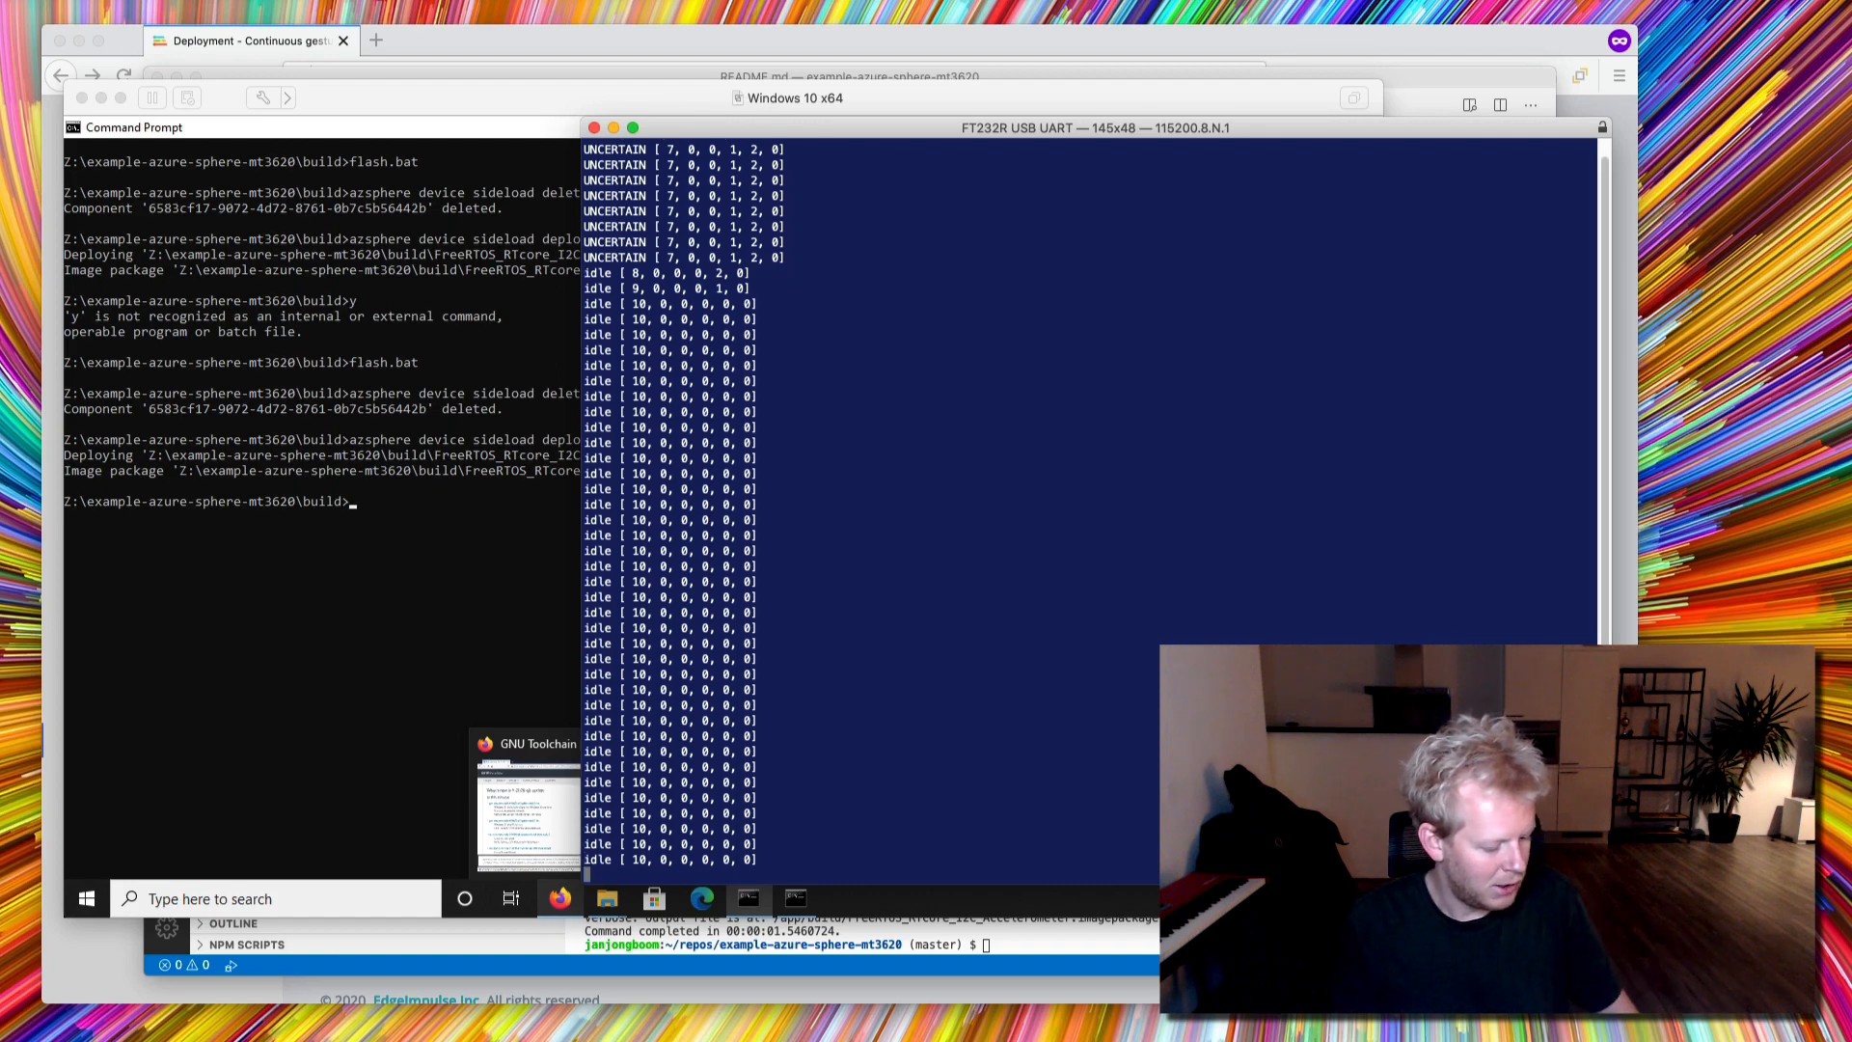